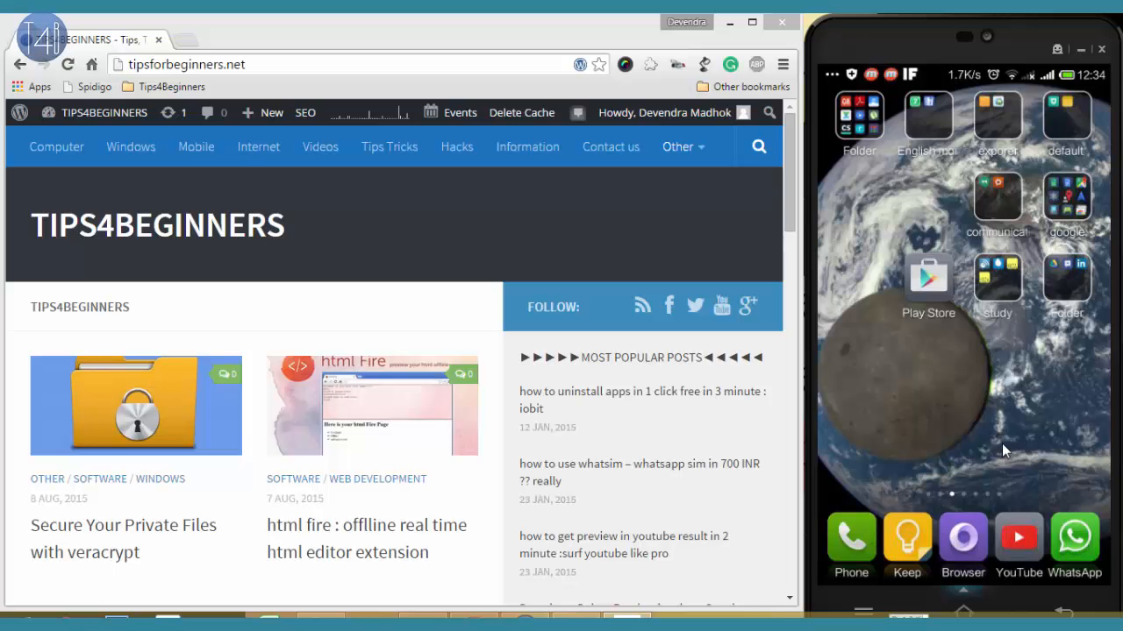
pyautogui.moveTo(957, 423)
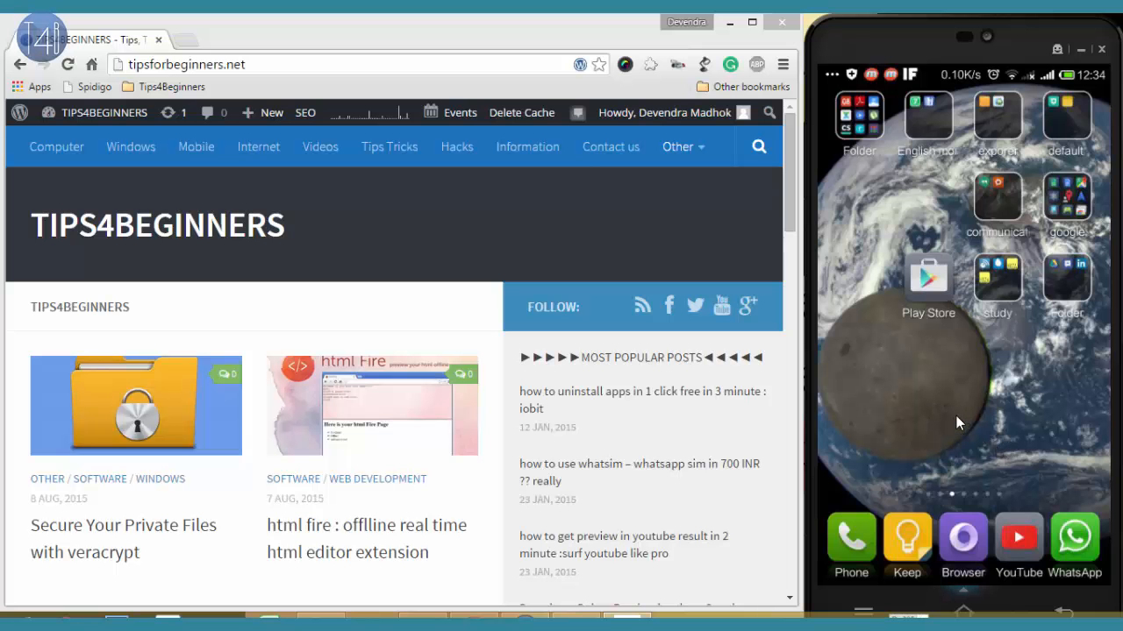
pyautogui.moveTo(386, 319)
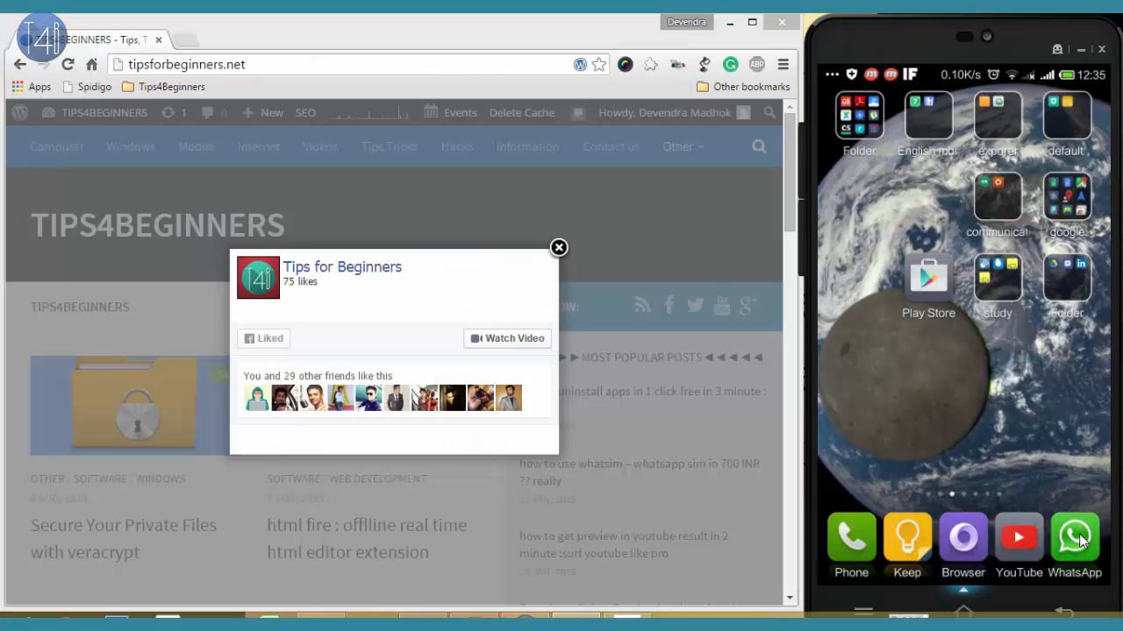
# Back up WhatsApp chats from Chat settings so the last backup reads 12:35, then return to Chats.
pyautogui.click(1073, 537)
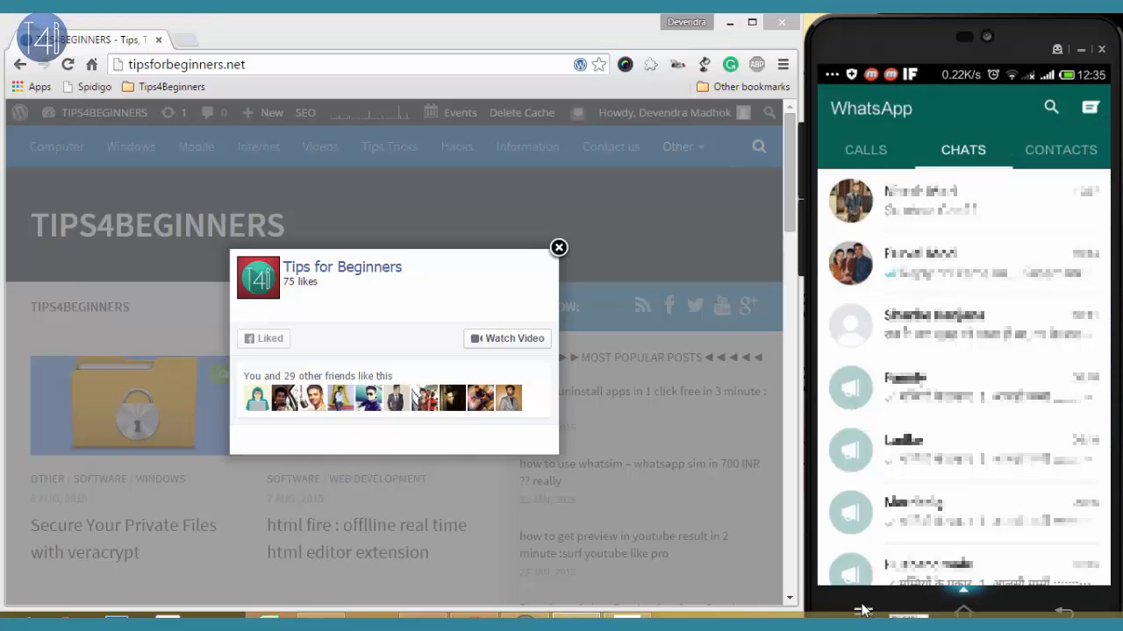
pyautogui.click(1089, 107)
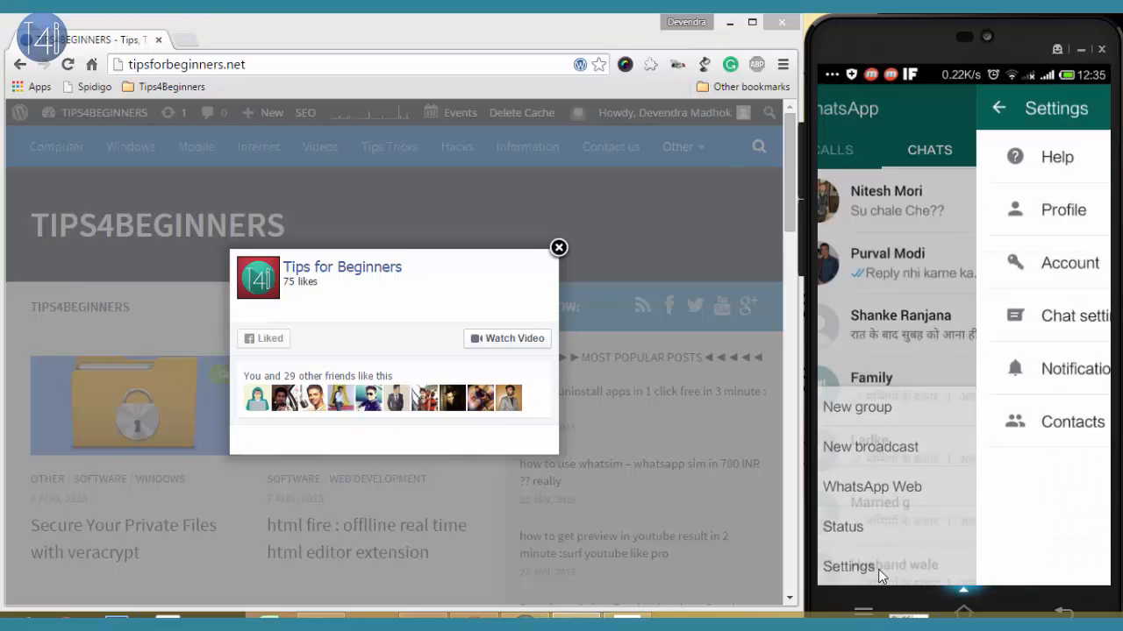
pyautogui.click(847, 565)
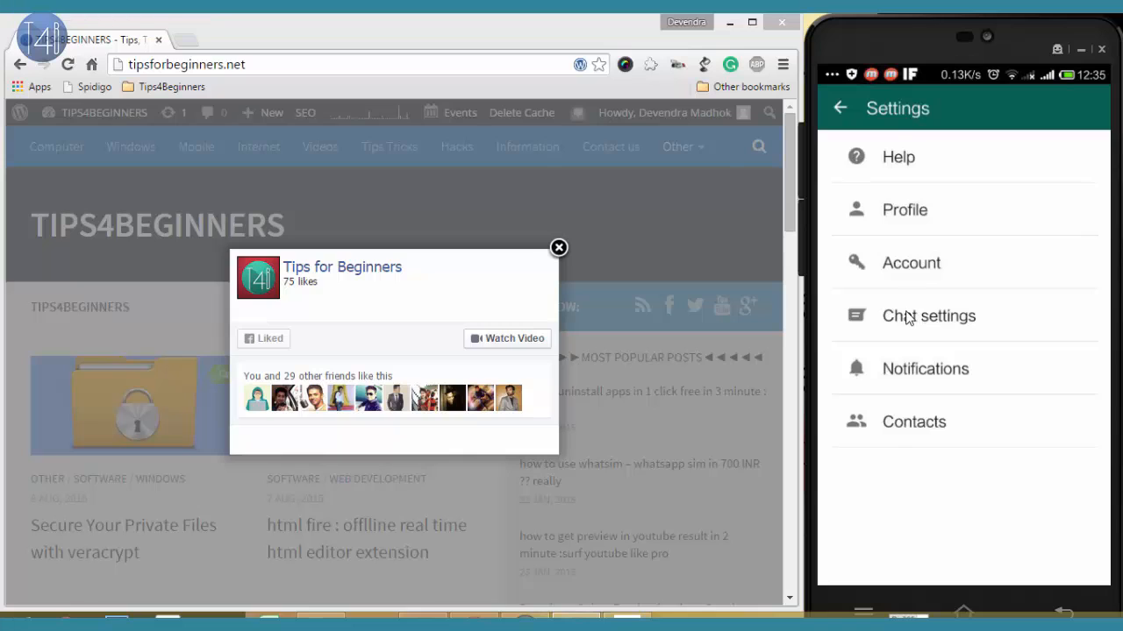
pyautogui.click(928, 316)
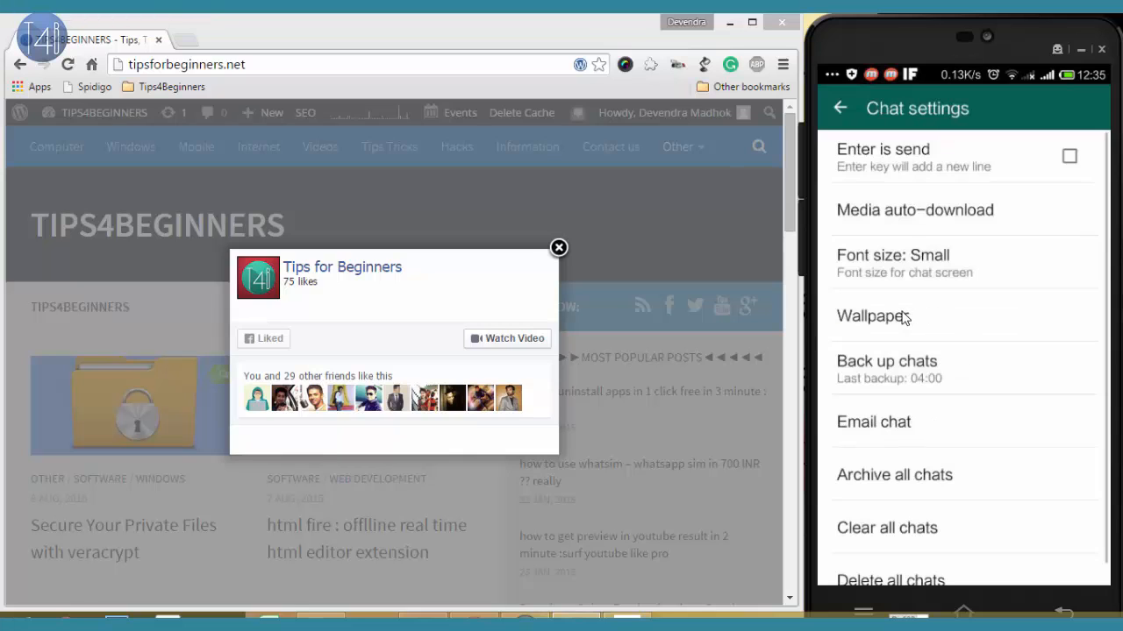
pyautogui.click(886, 369)
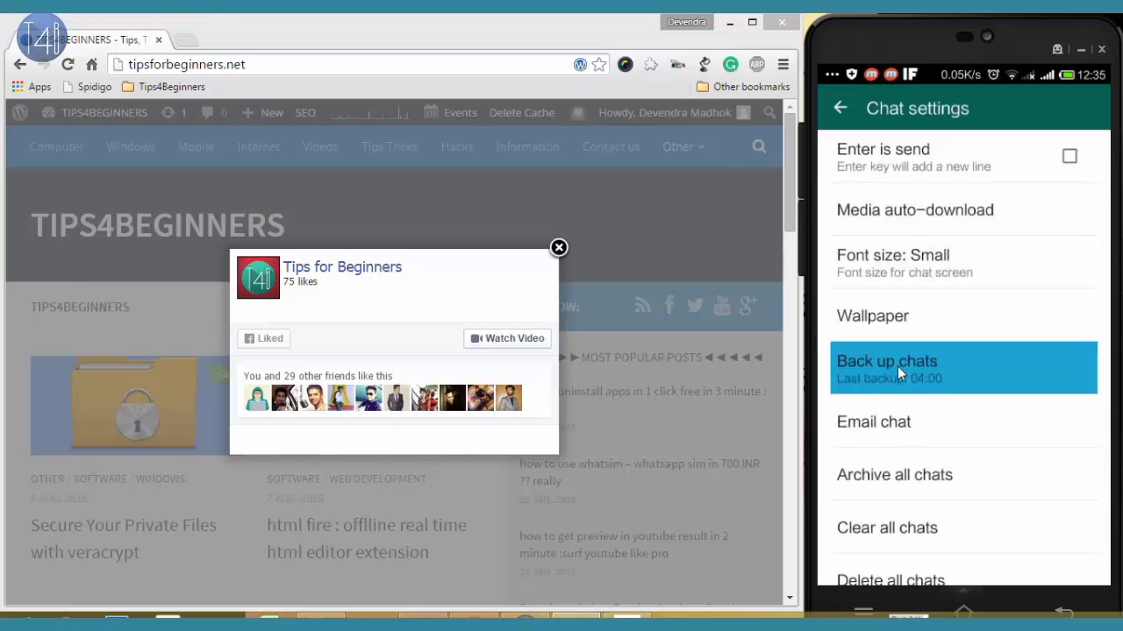
pyautogui.click(886, 368)
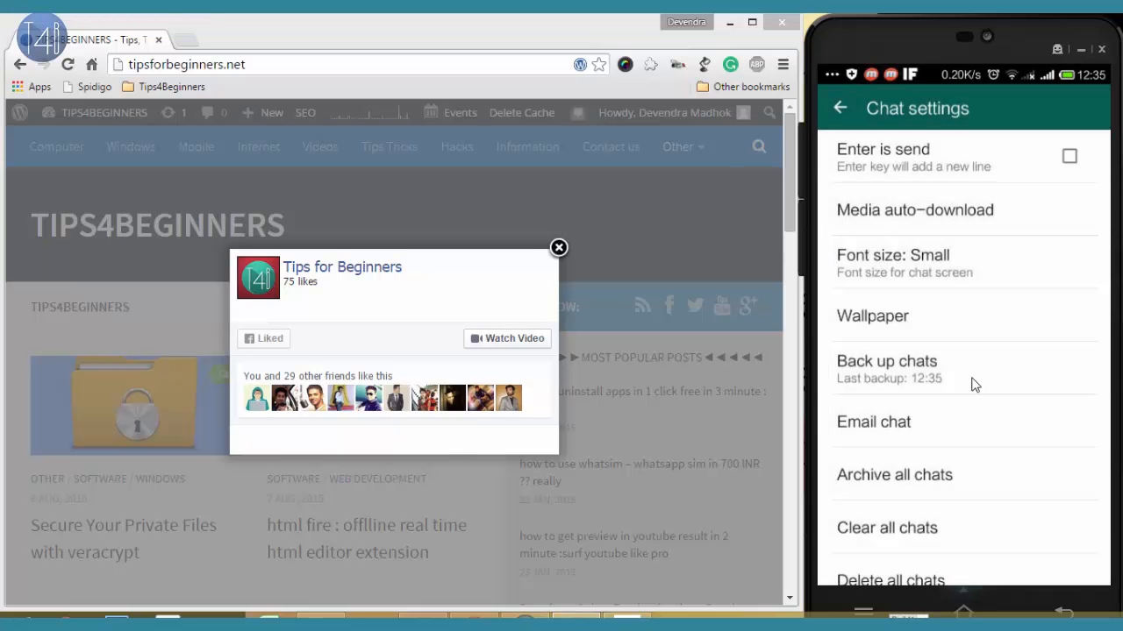
pyautogui.moveTo(873, 423)
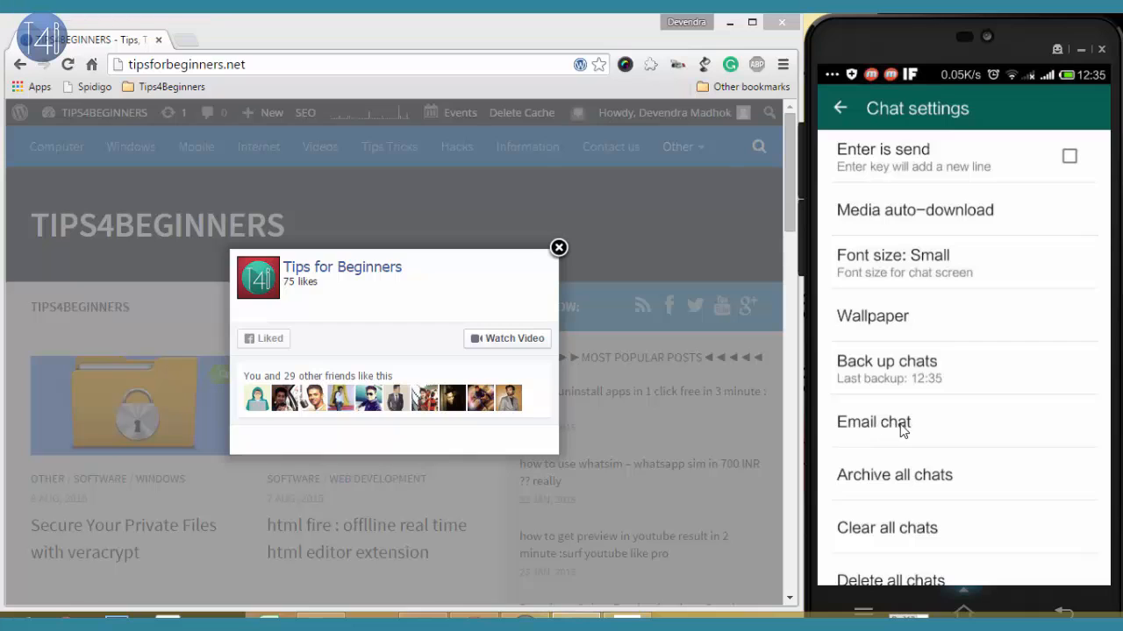
pyautogui.scroll(3)
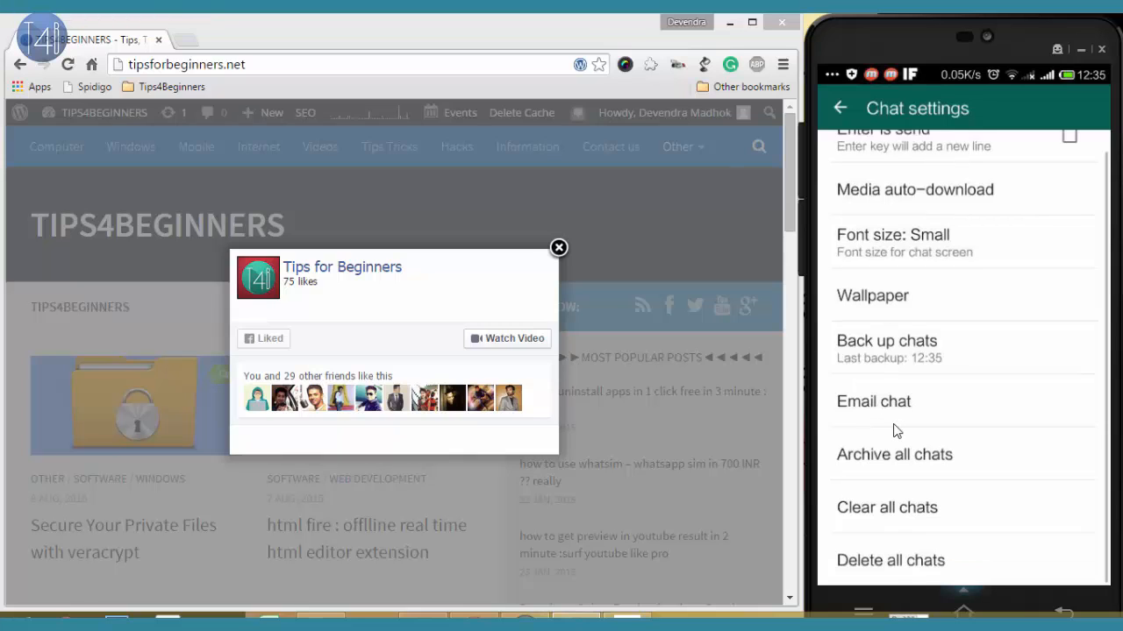
pyautogui.click(839, 109)
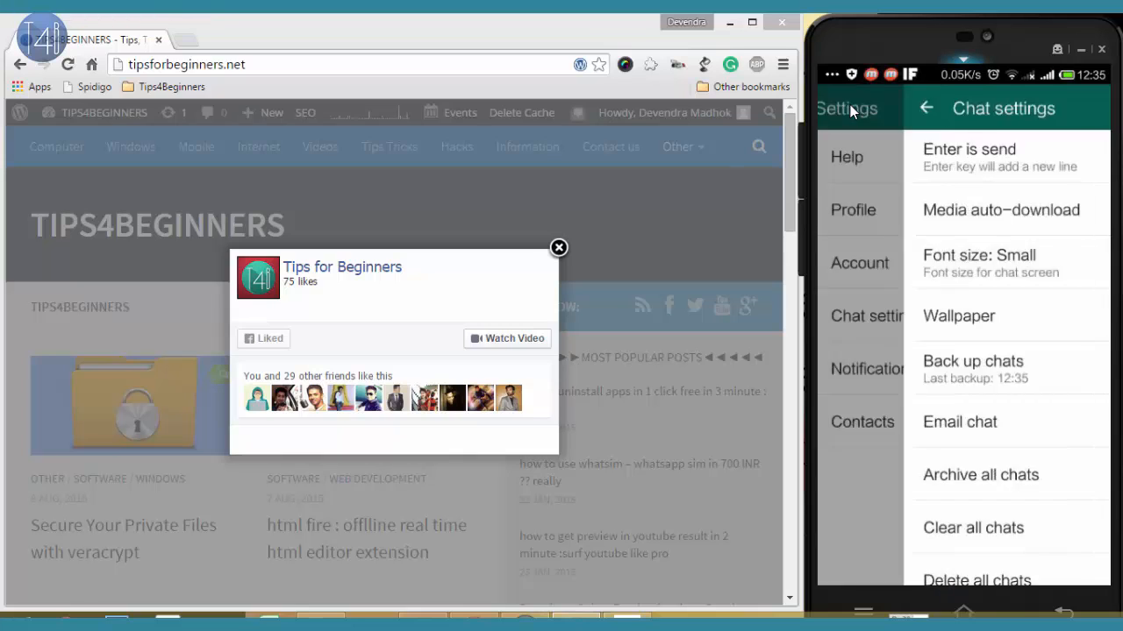
pyautogui.click(927, 107)
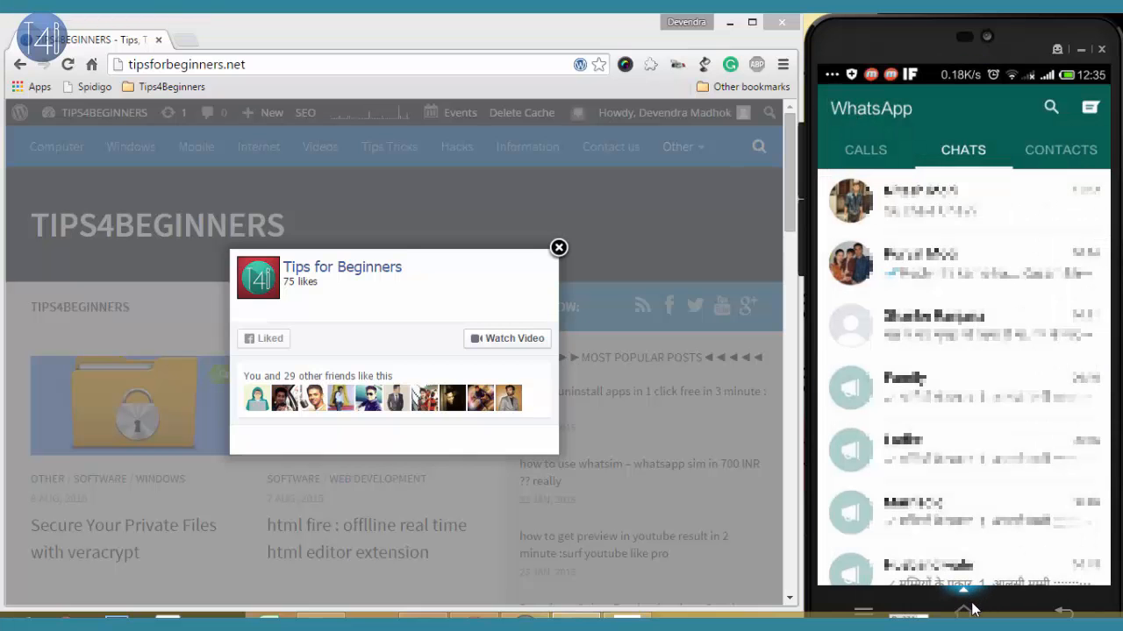
# Switch to ES File Explorer from recent apps and select the WhatsApp folder.
pyautogui.click(863, 610)
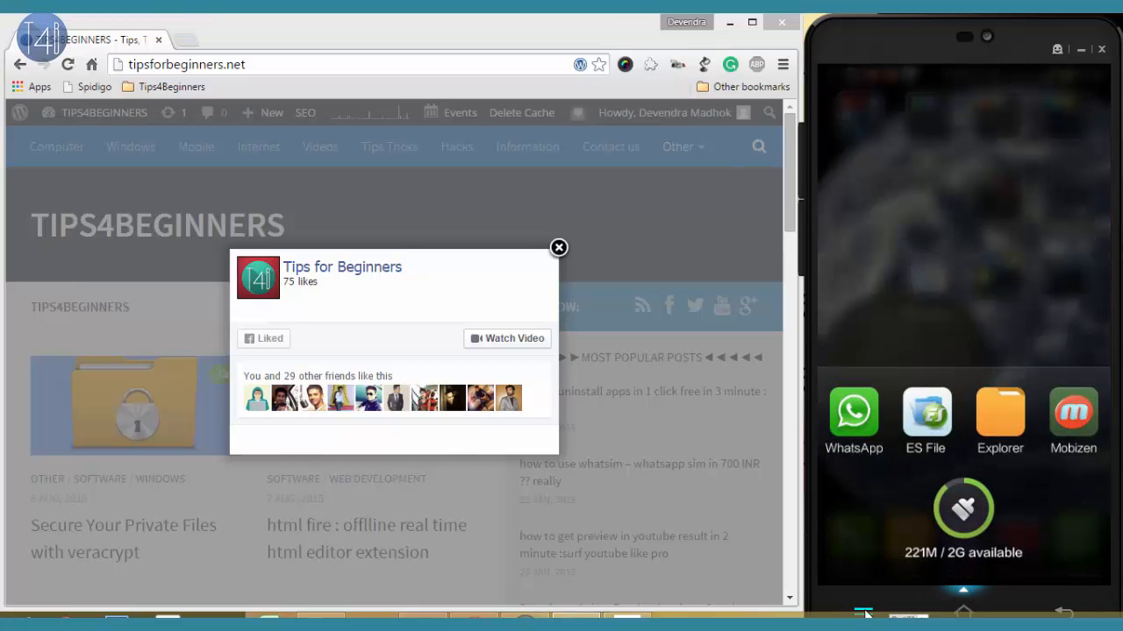
pyautogui.click(926, 419)
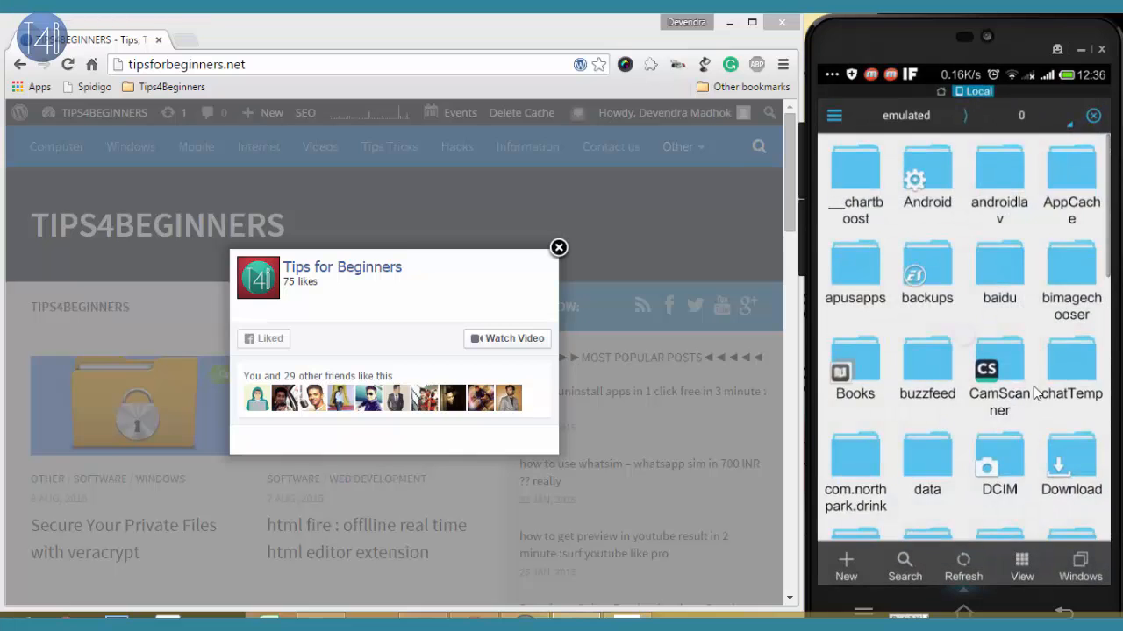
pyautogui.scroll(-3)
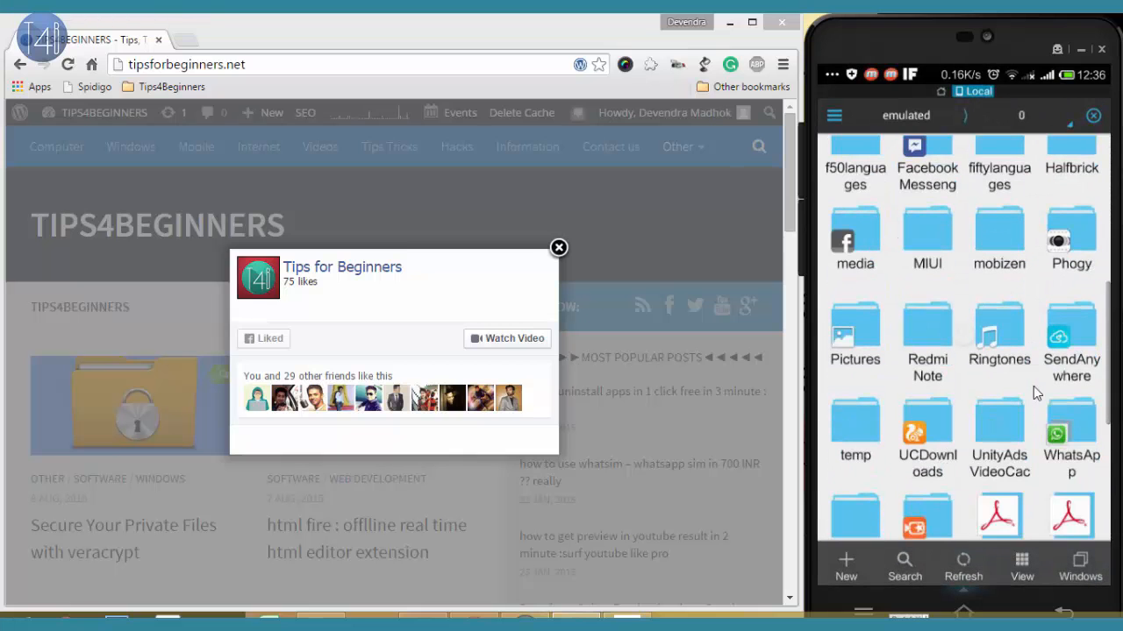
pyautogui.moveTo(1077, 423)
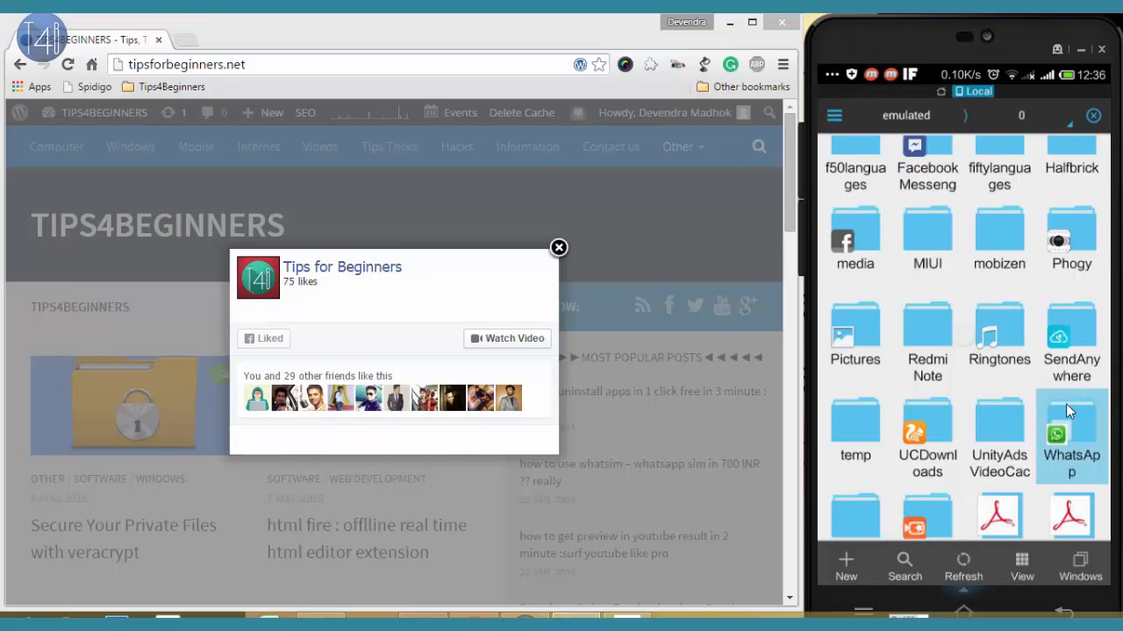
pyautogui.click(1070, 435)
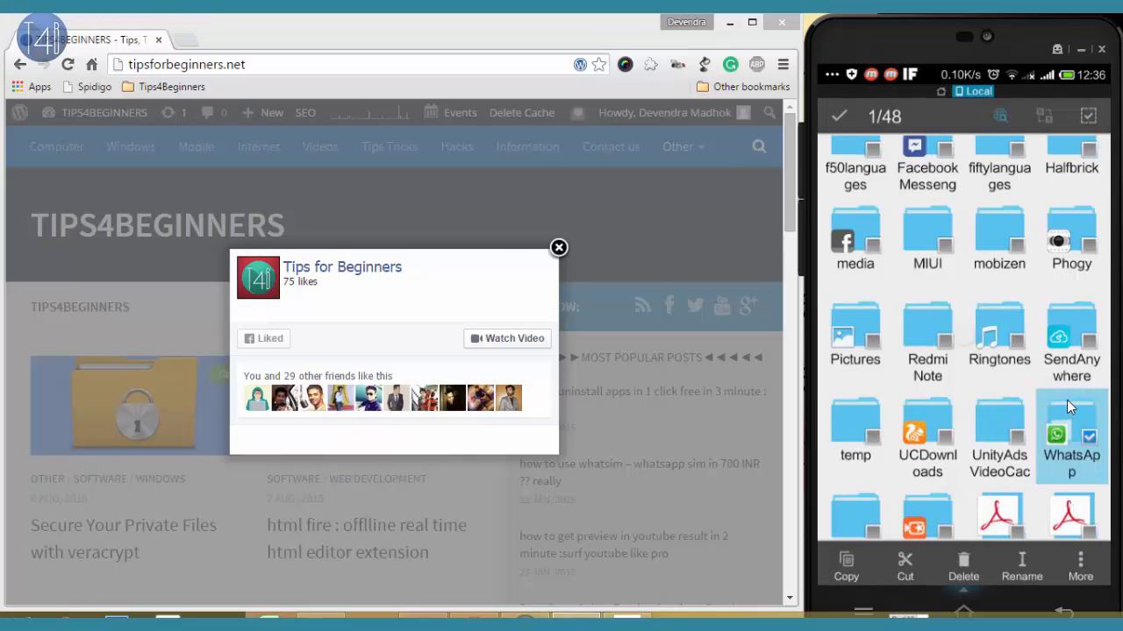
# Compress the WhatsApp folder into WhatsApp.zip via More > Compress and confirm.
pyautogui.click(1081, 564)
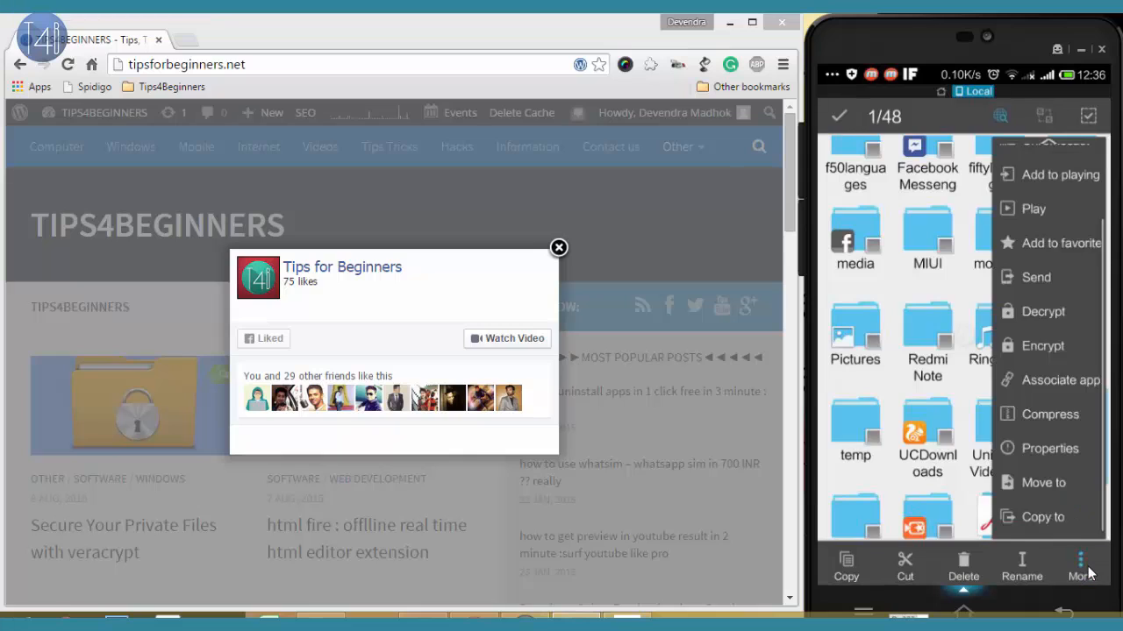
pyautogui.moveTo(1056, 319)
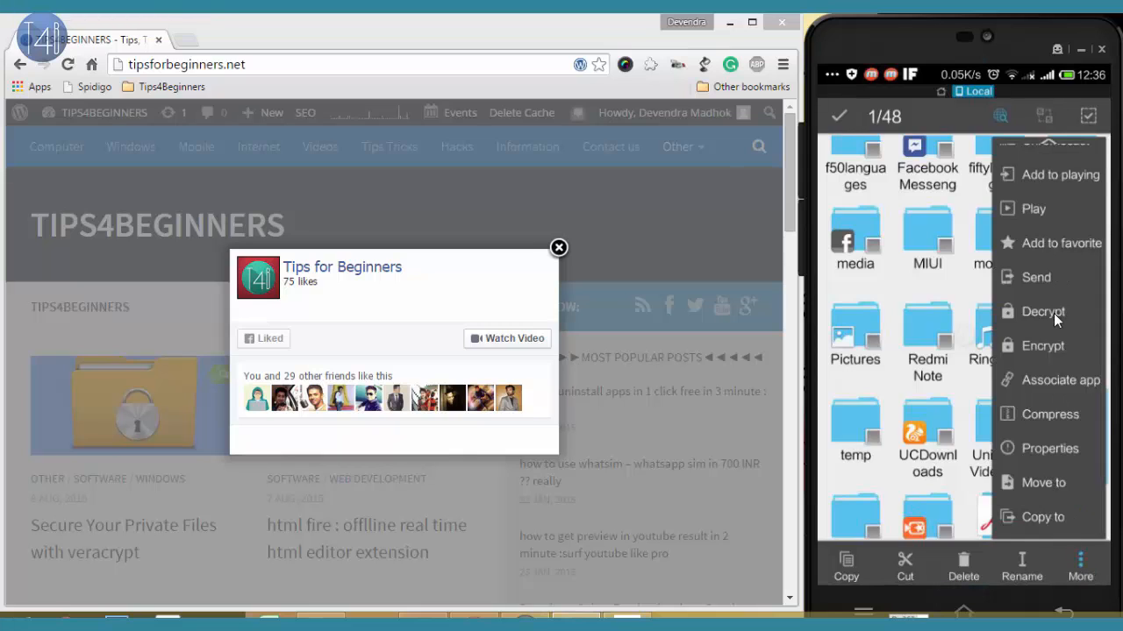
pyautogui.moveTo(1053, 423)
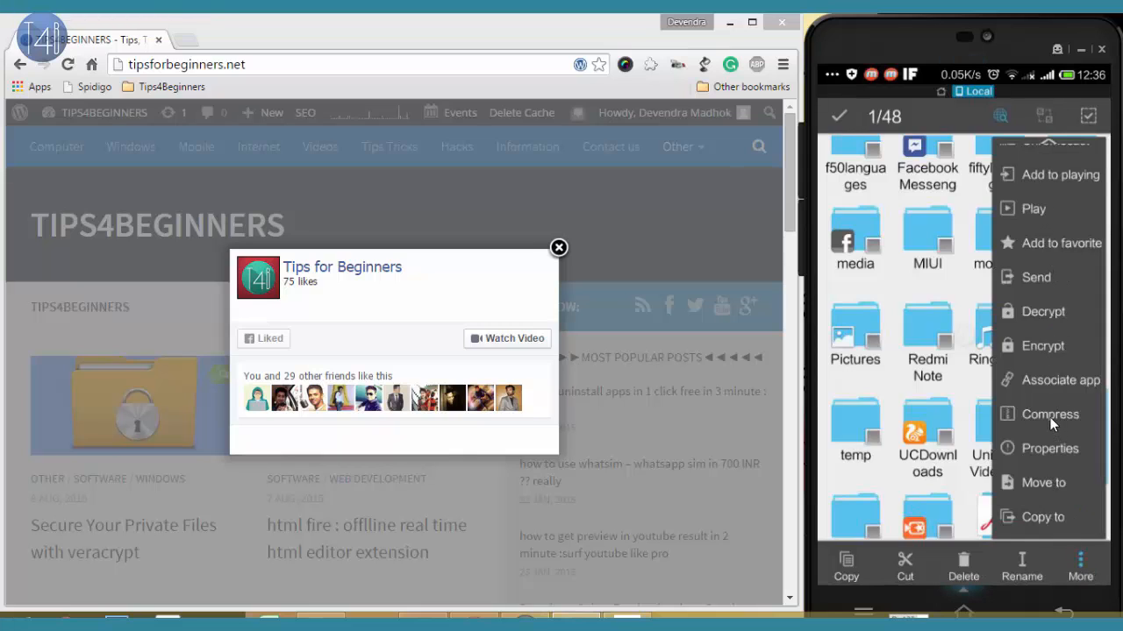
pyautogui.click(1049, 414)
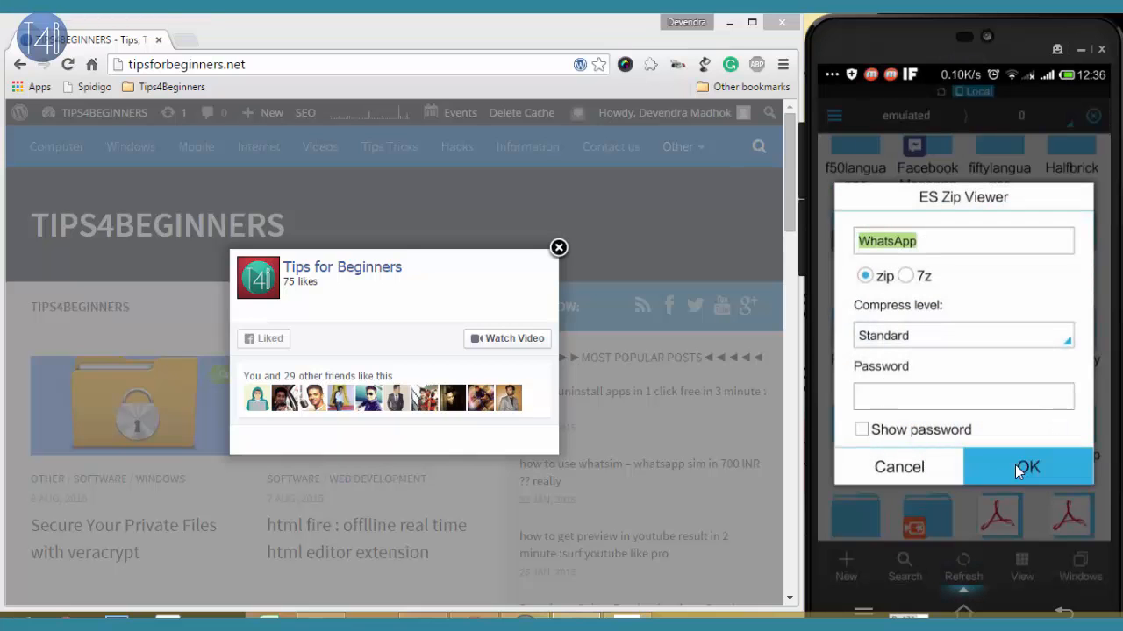
pyautogui.click(1028, 467)
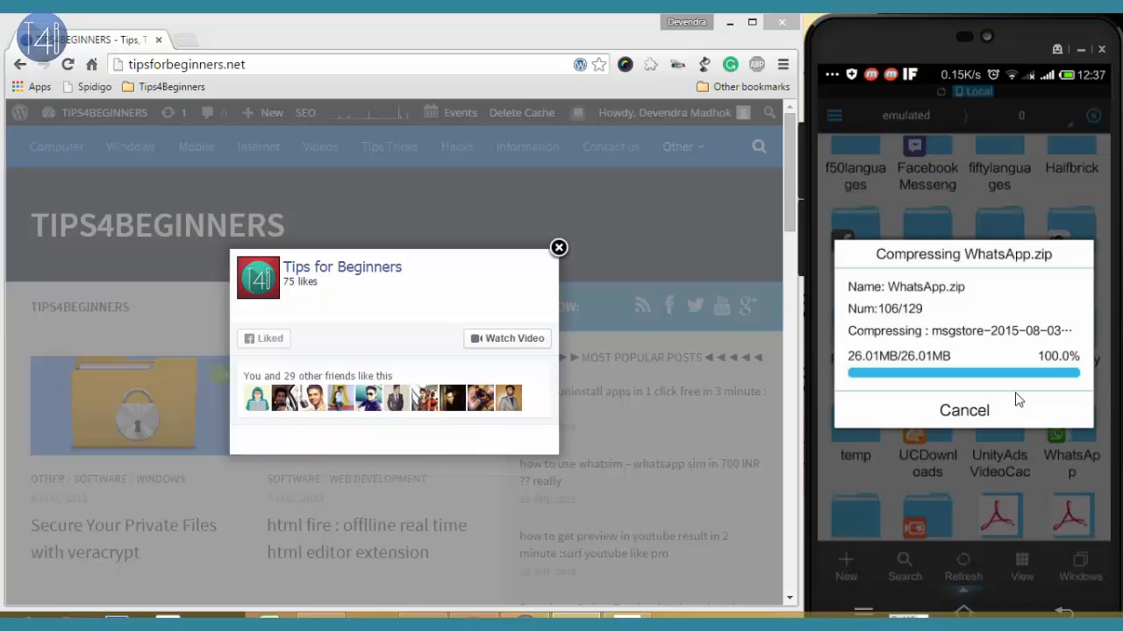
pyautogui.click(963, 411)
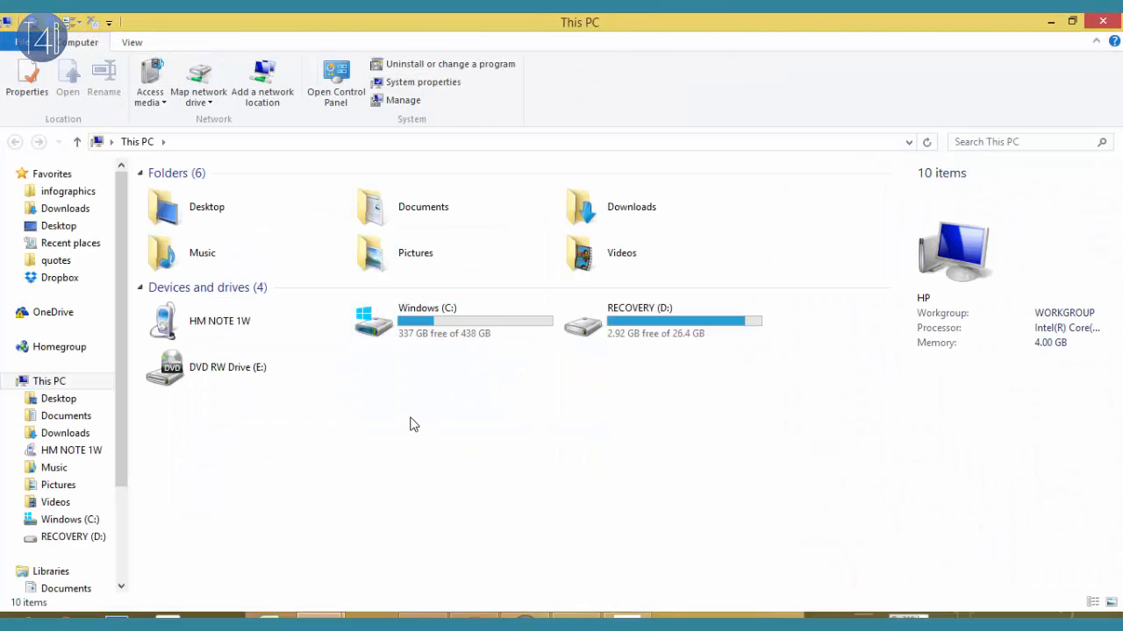
# Copy WhatsApp.zip (25.7 MB) from HM NOTE 1W phone storage into the PC's Music folder.
pyautogui.click(219, 319)
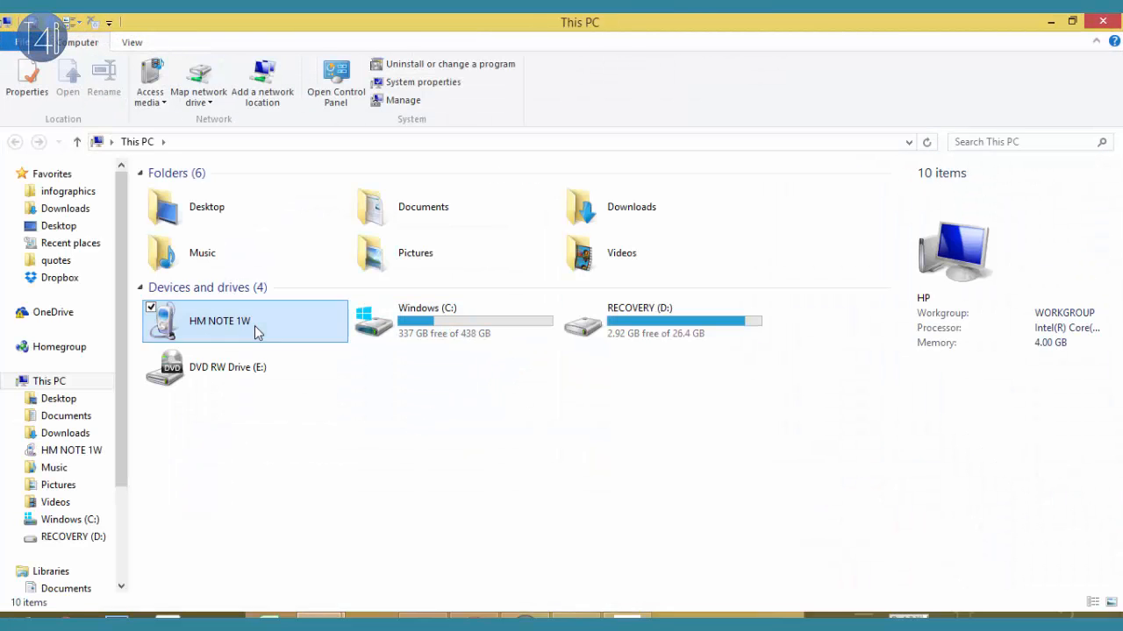
pyautogui.doubleClick(219, 319)
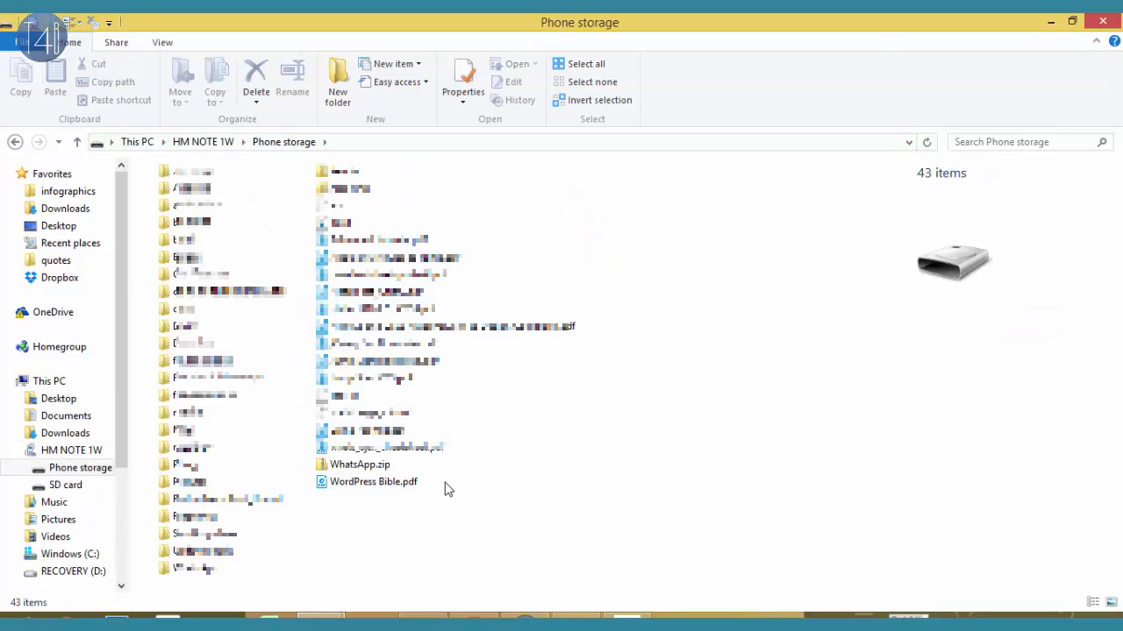
pyautogui.rightClick(360, 463)
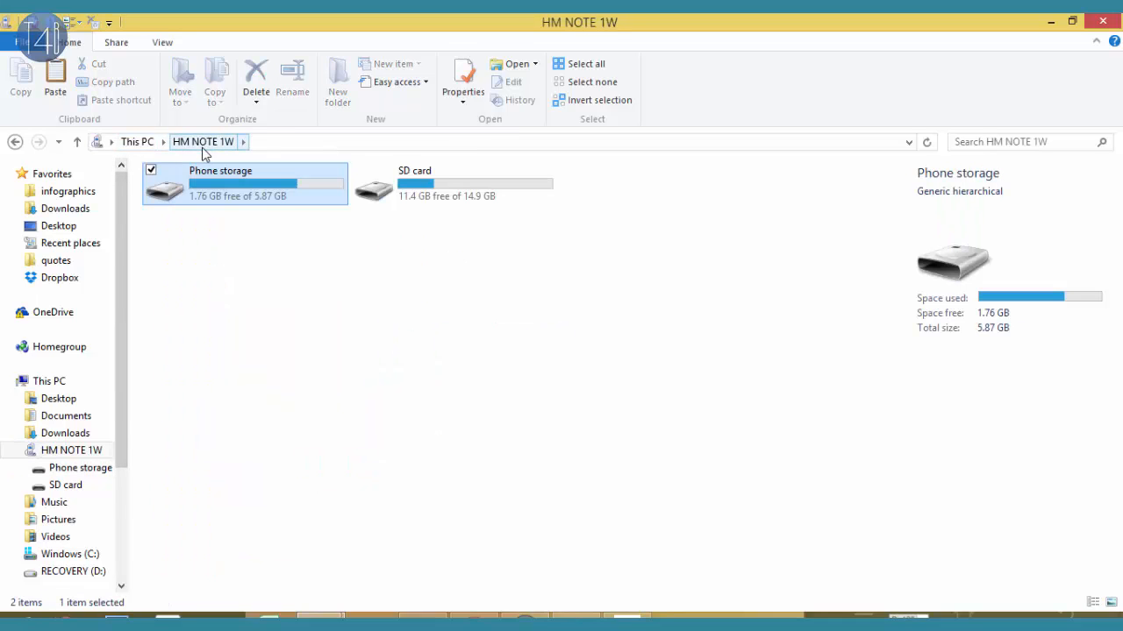
pyautogui.click(137, 140)
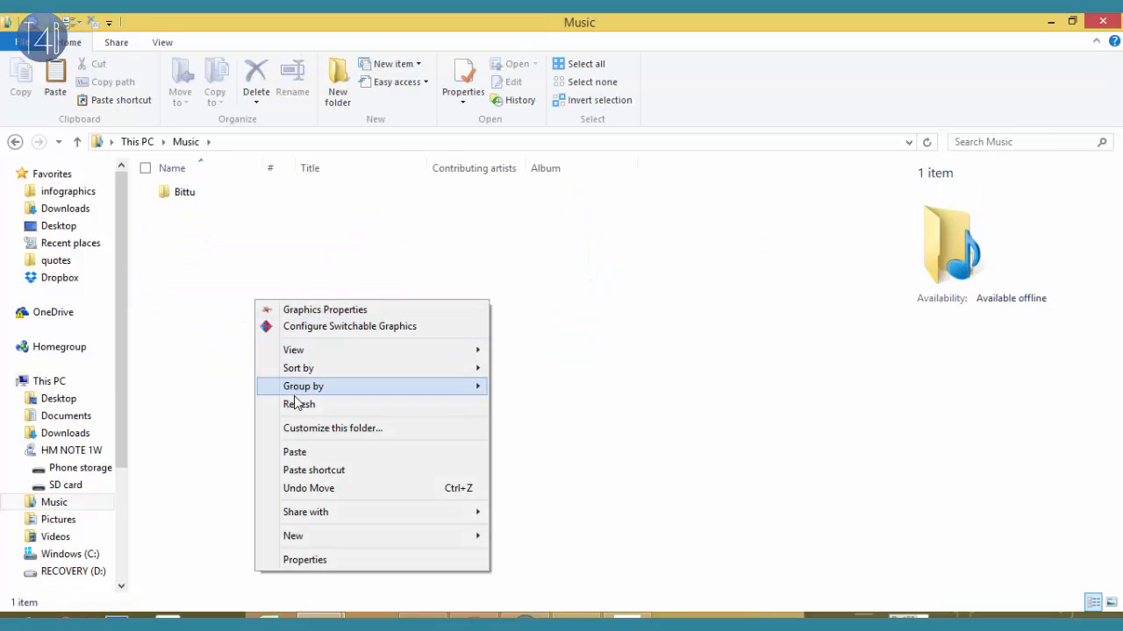
pyautogui.click(410, 315)
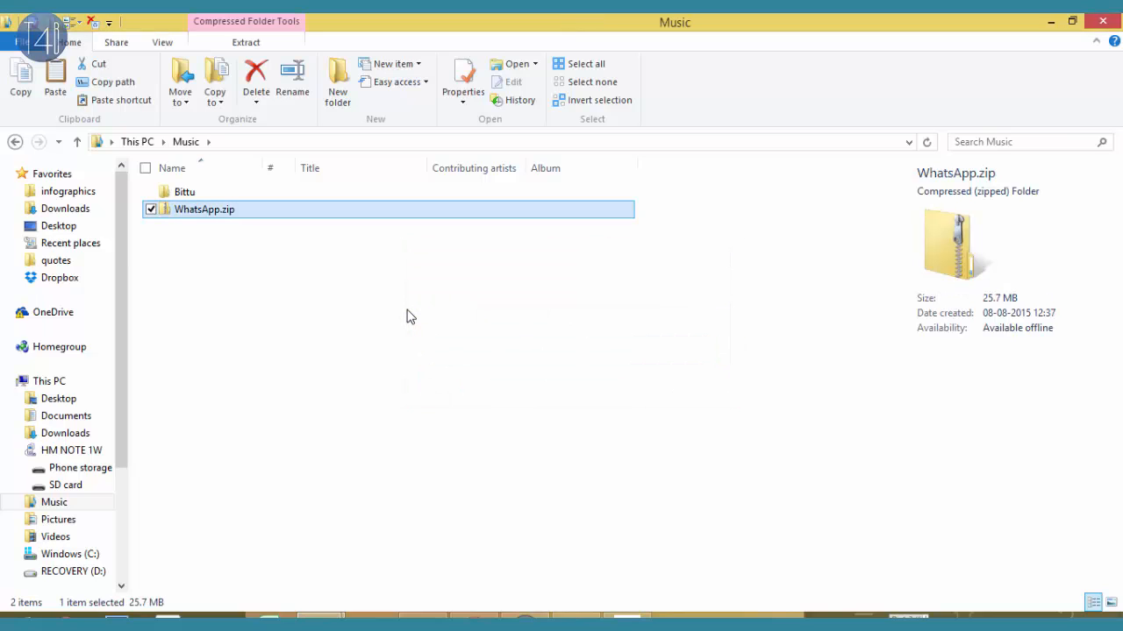
pyautogui.moveTo(407, 358)
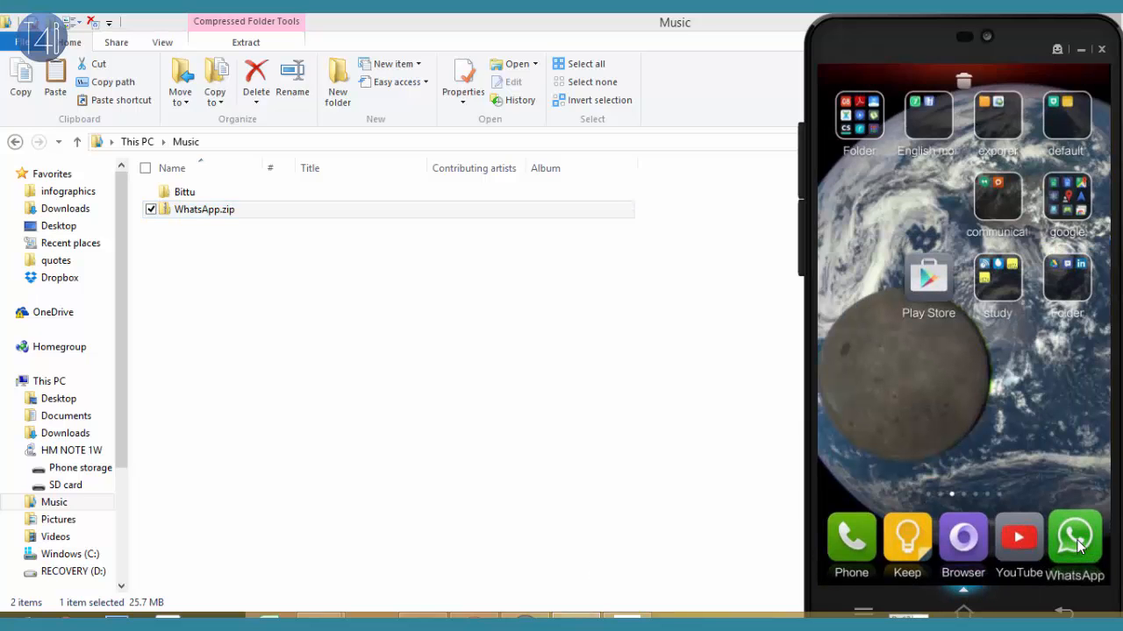
# Uninstall WhatsApp and clean the 23.34MB of residual files it left behind.
pyautogui.click(1075, 537)
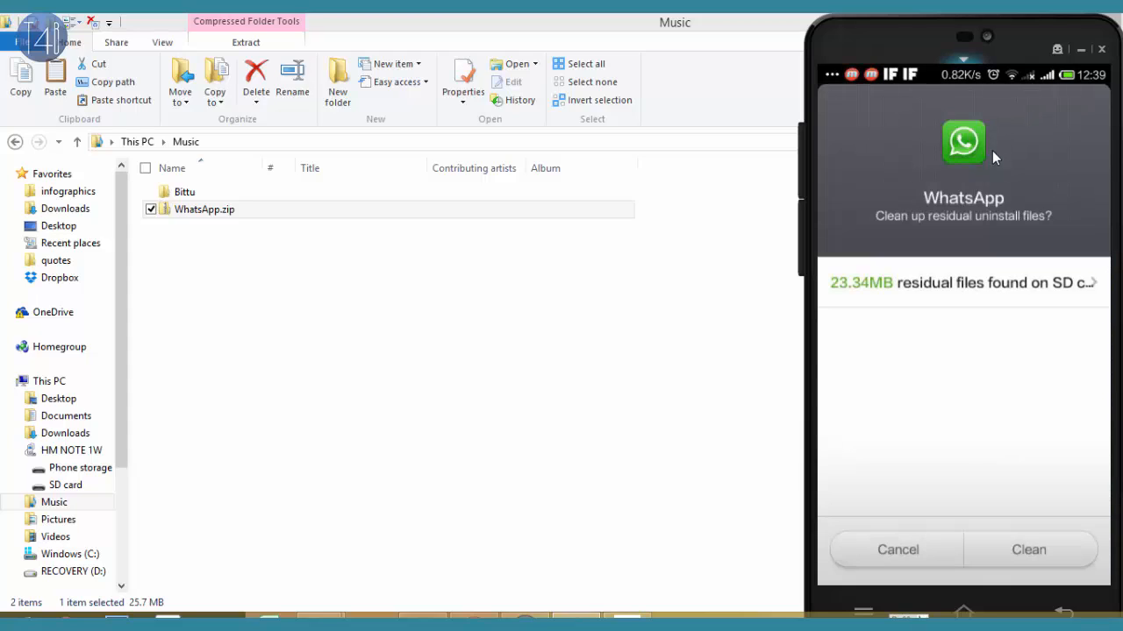
pyautogui.moveTo(1069, 288)
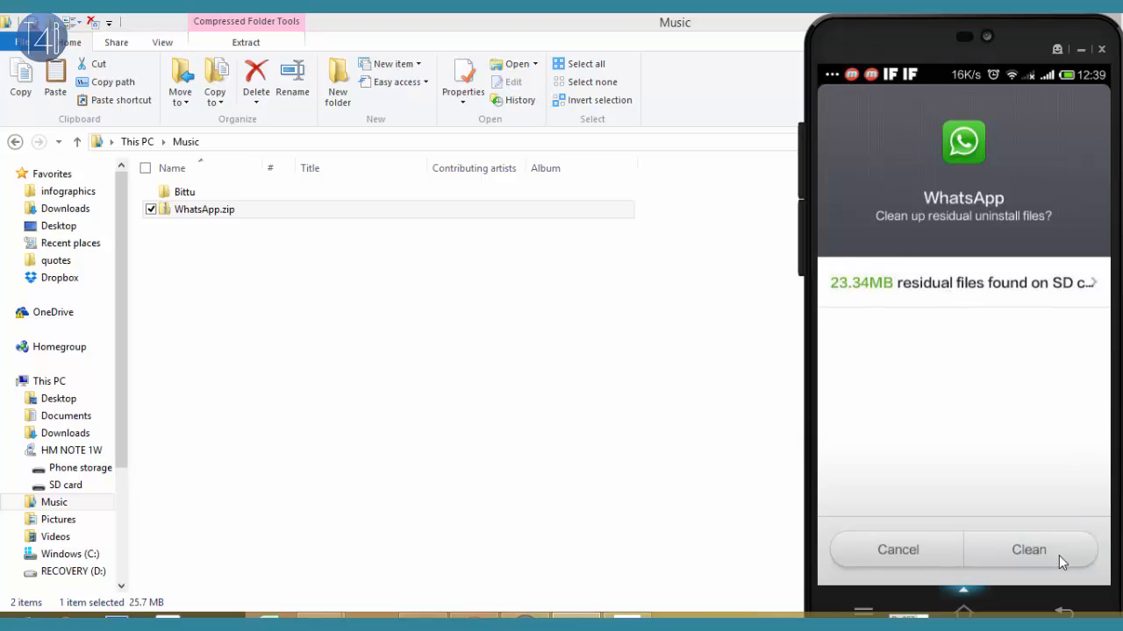
pyautogui.moveTo(1059, 554)
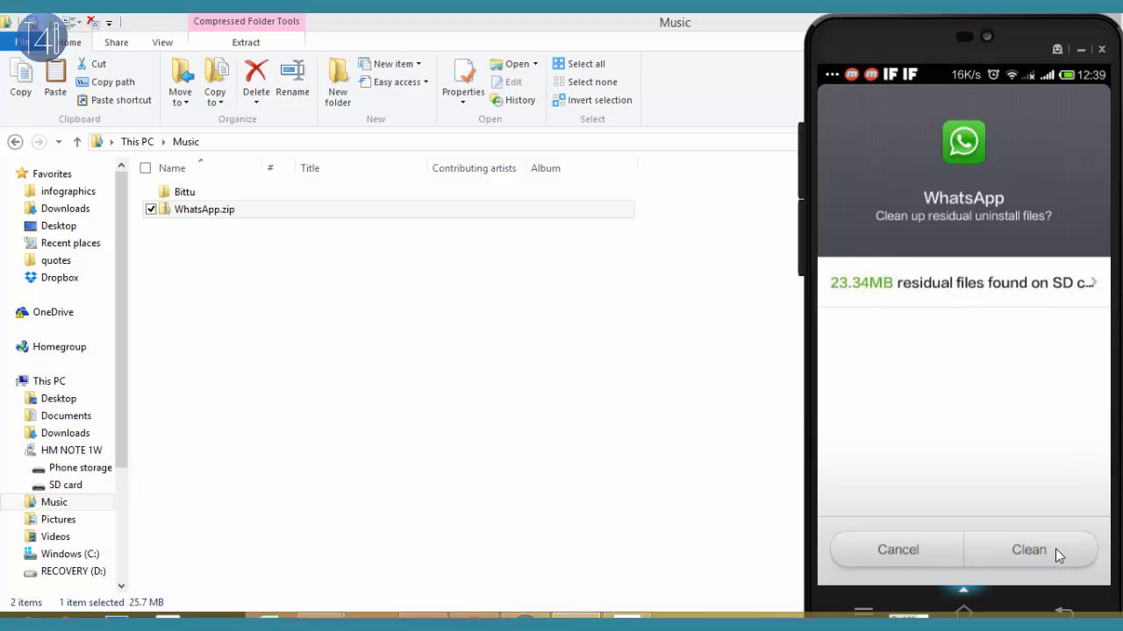
pyautogui.click(1028, 549)
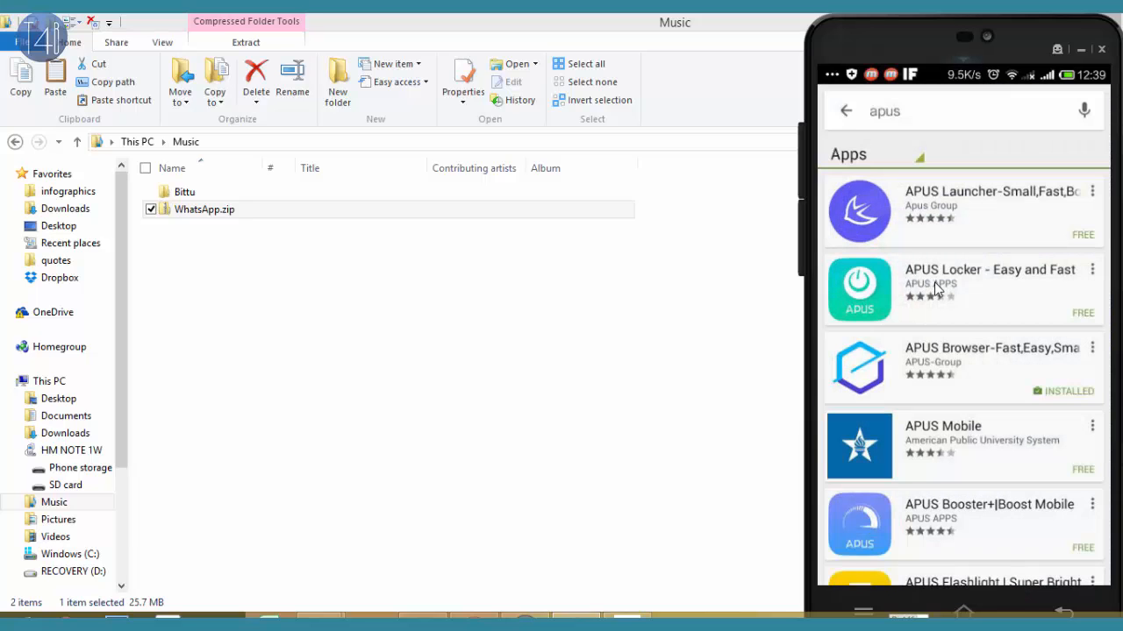
# Find WhatsApp Messenger in the Play Store, install it and accept the requested permissions.
pyautogui.click(884, 110)
pyautogui.write('wha')
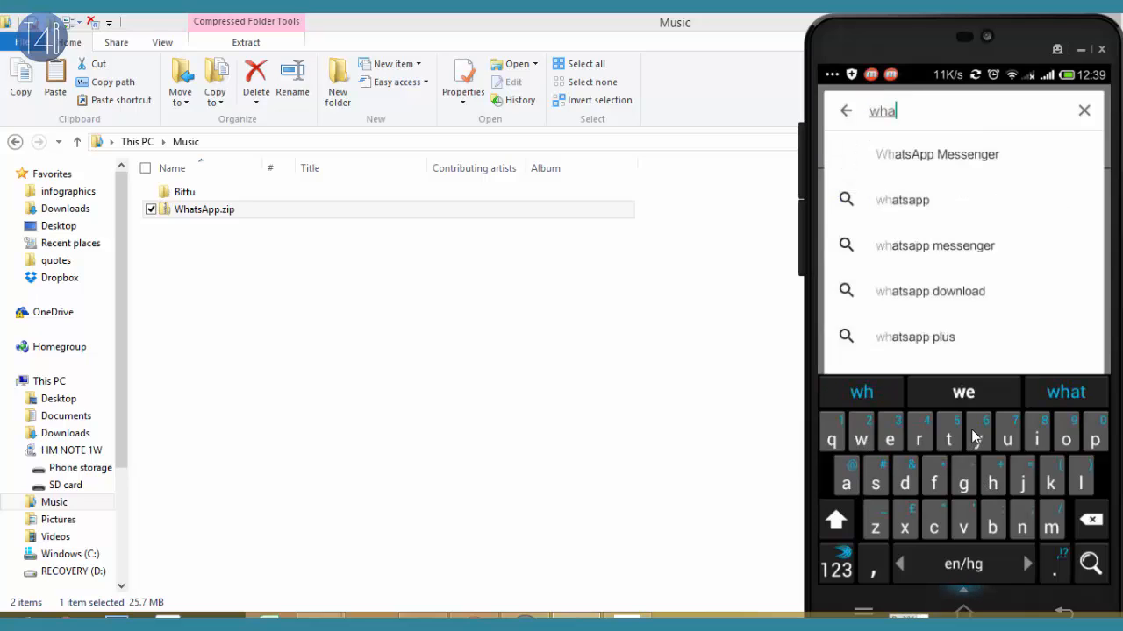
pyautogui.click(1084, 111)
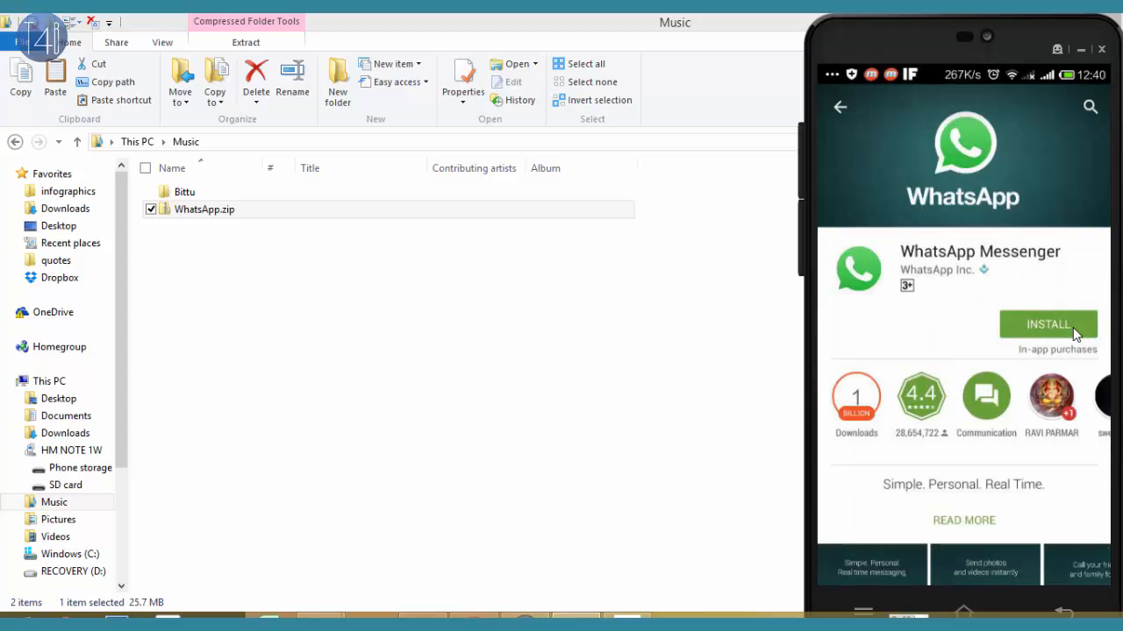
pyautogui.click(1049, 325)
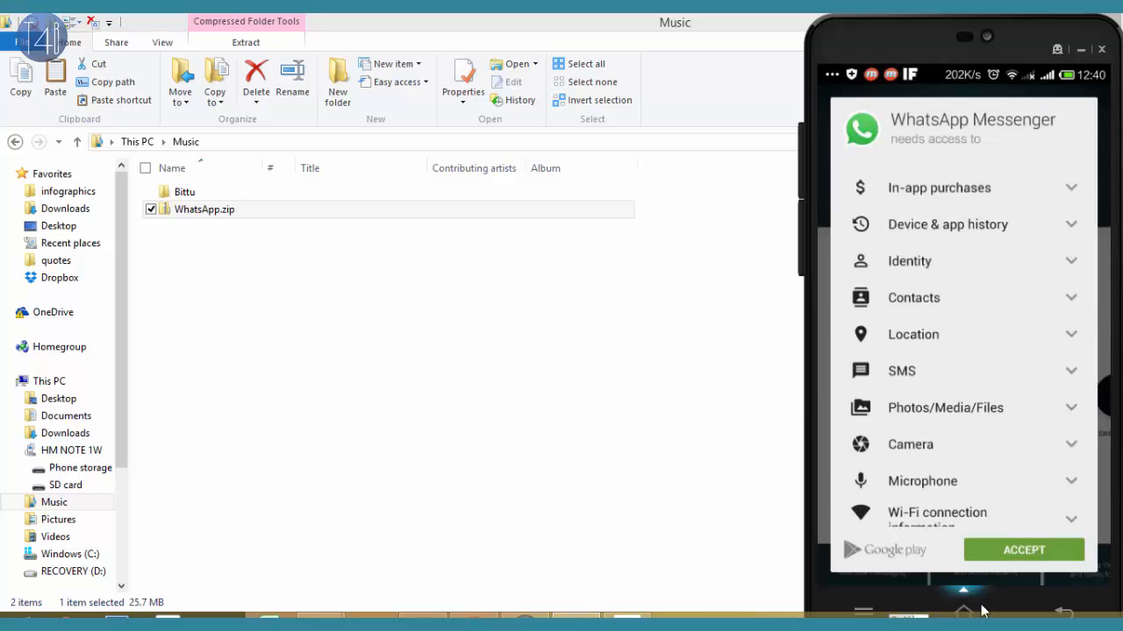
pyautogui.click(1024, 551)
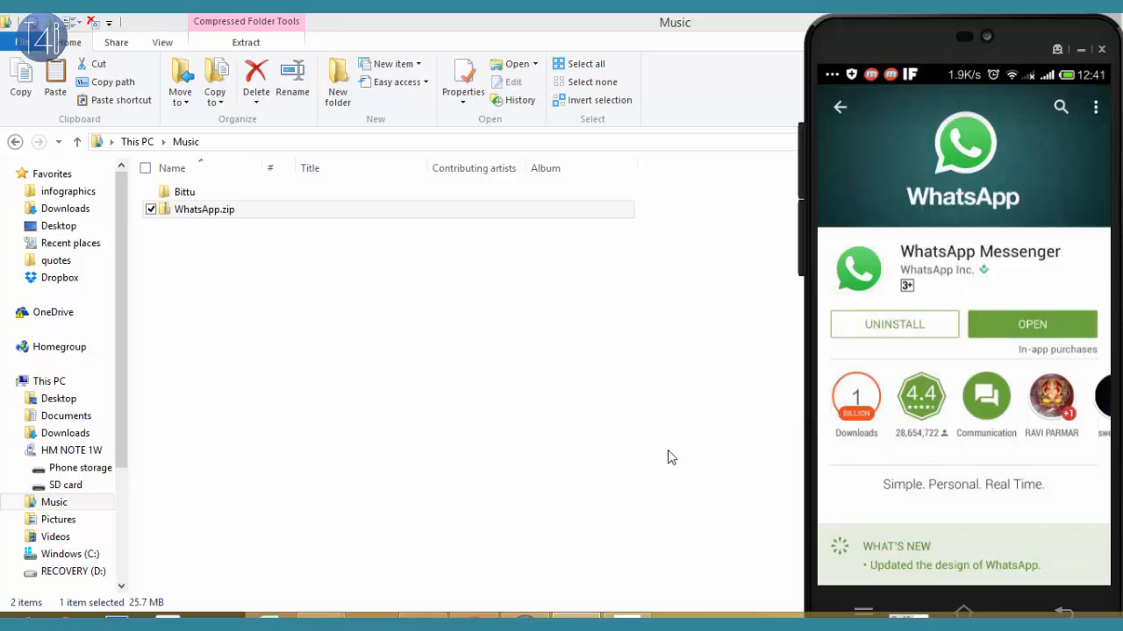
pyautogui.moveTo(951, 284)
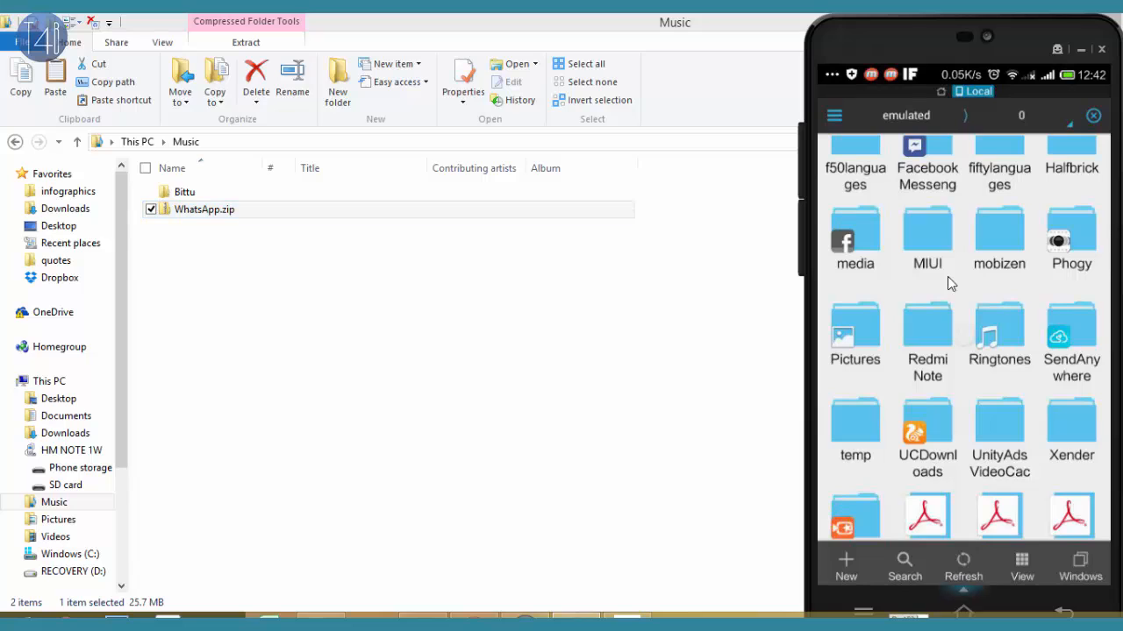
# Copy WhatsApp.zip from Music and paste it into HM NOTE 1W phone storage.
pyautogui.rightClick(204, 209)
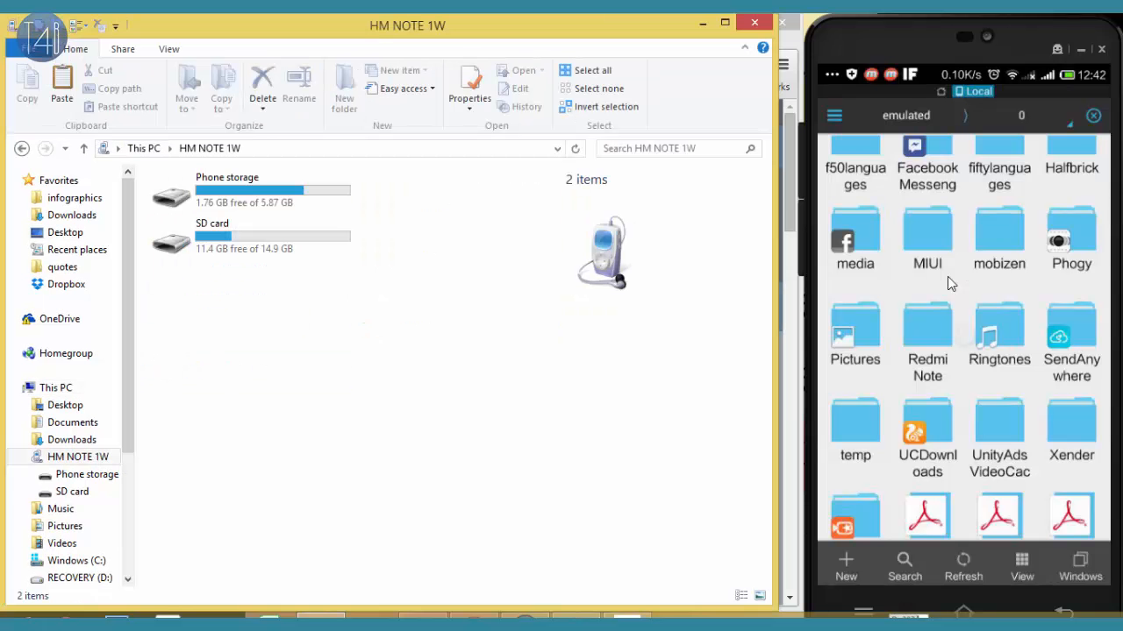
pyautogui.click(228, 175)
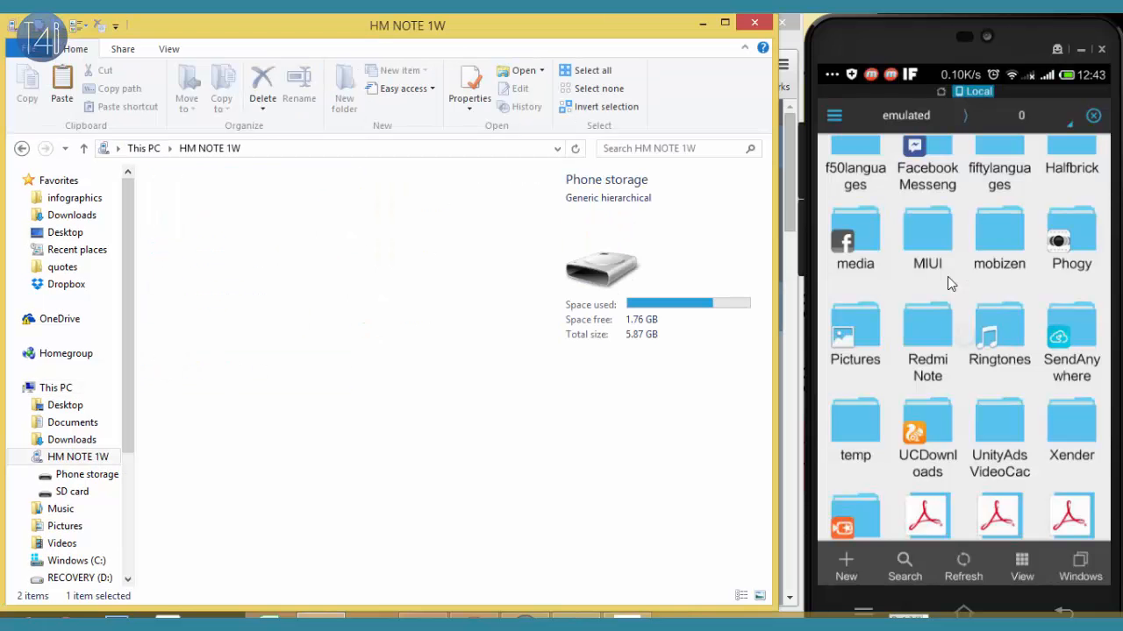
pyautogui.doubleClick(603, 270)
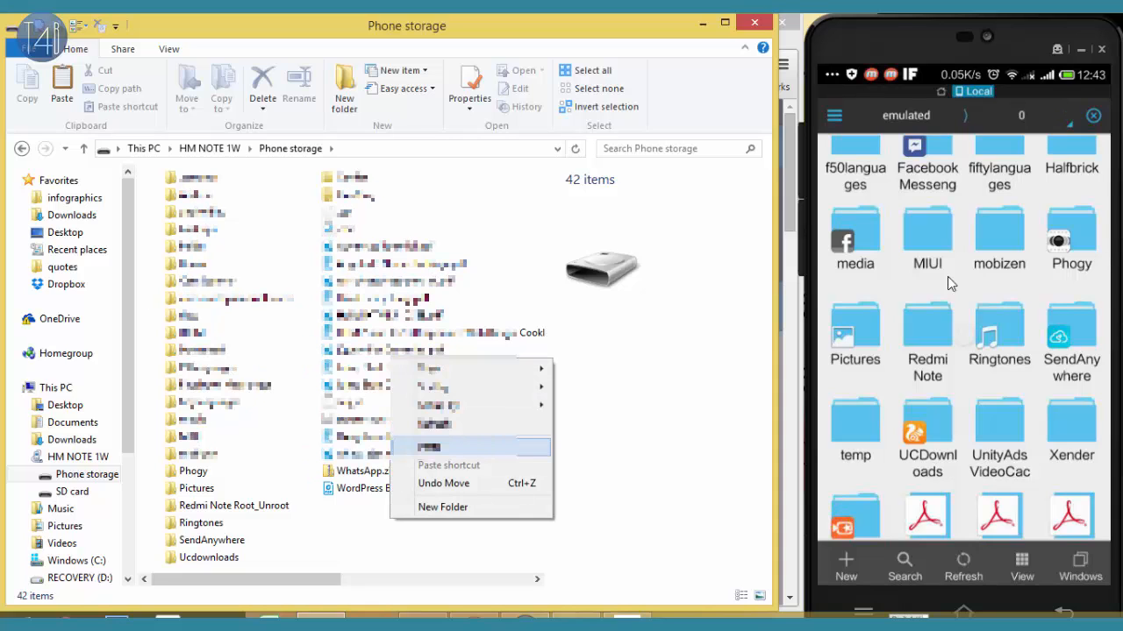
pyautogui.click(429, 447)
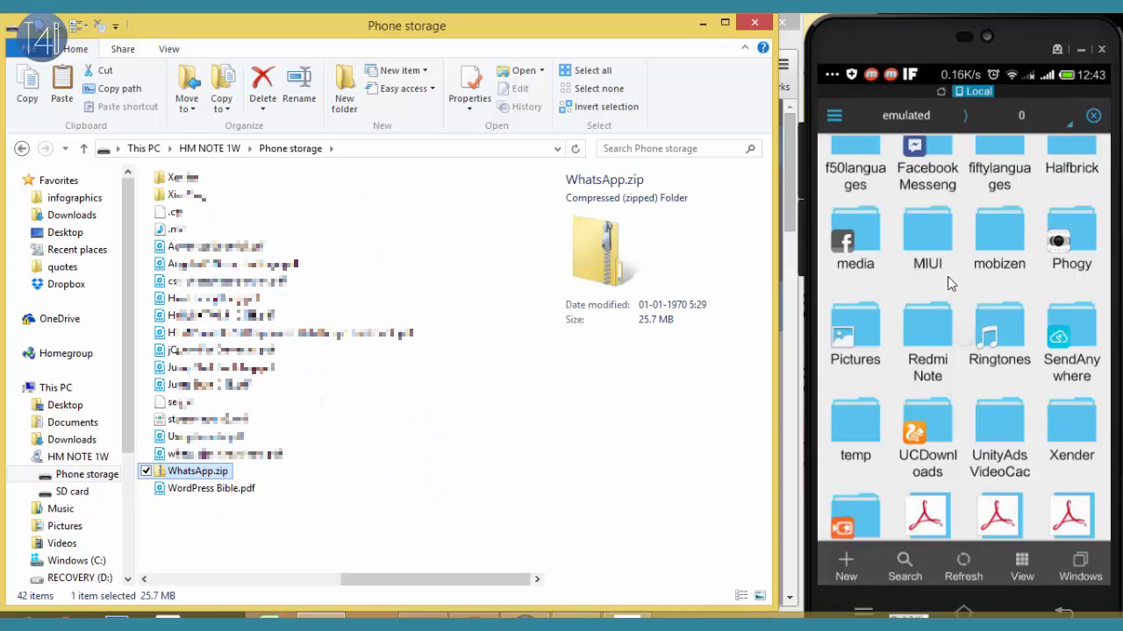
# Scroll through the phone storage listing to locate the pasted WhatsApp.zip.
pyautogui.scroll(-3)
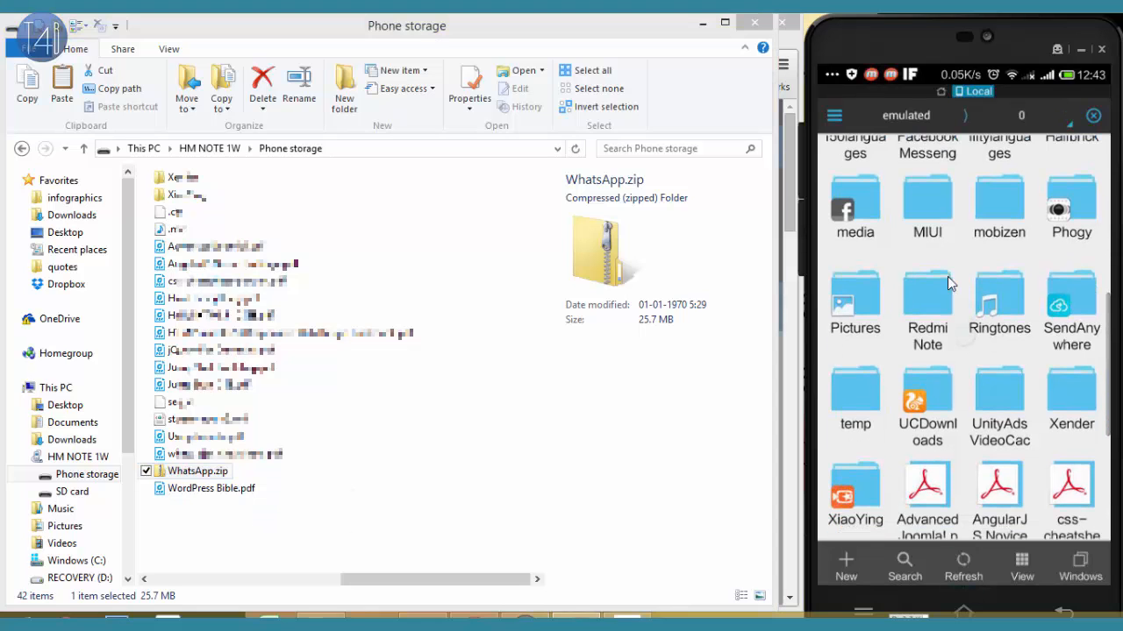
pyautogui.scroll(-3)
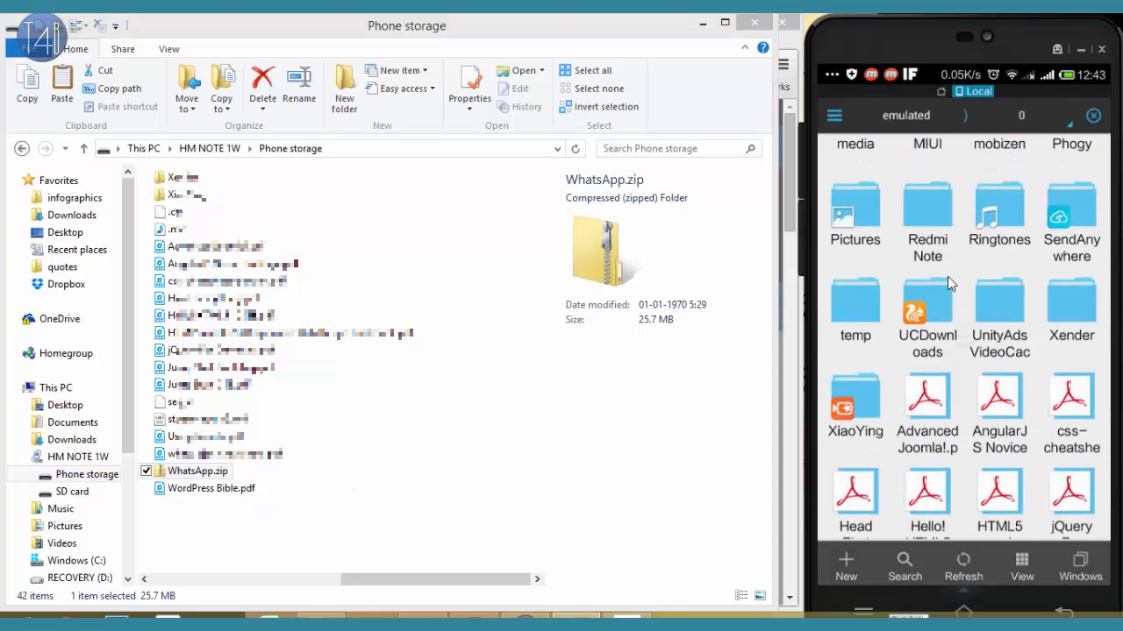
pyautogui.scroll(-3)
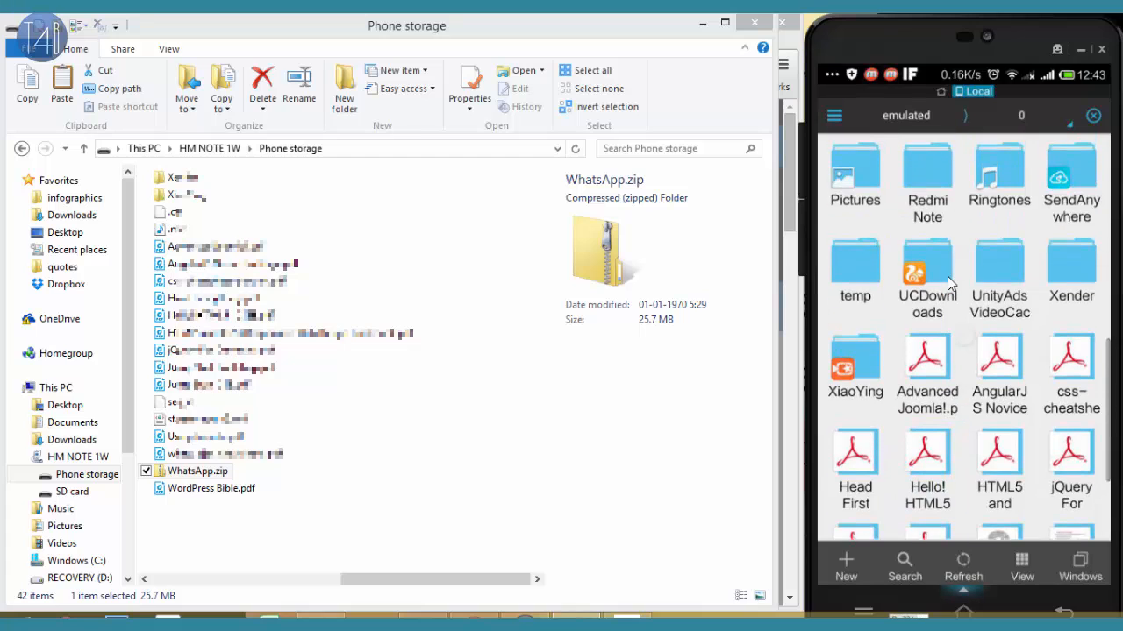
pyautogui.scroll(-3)
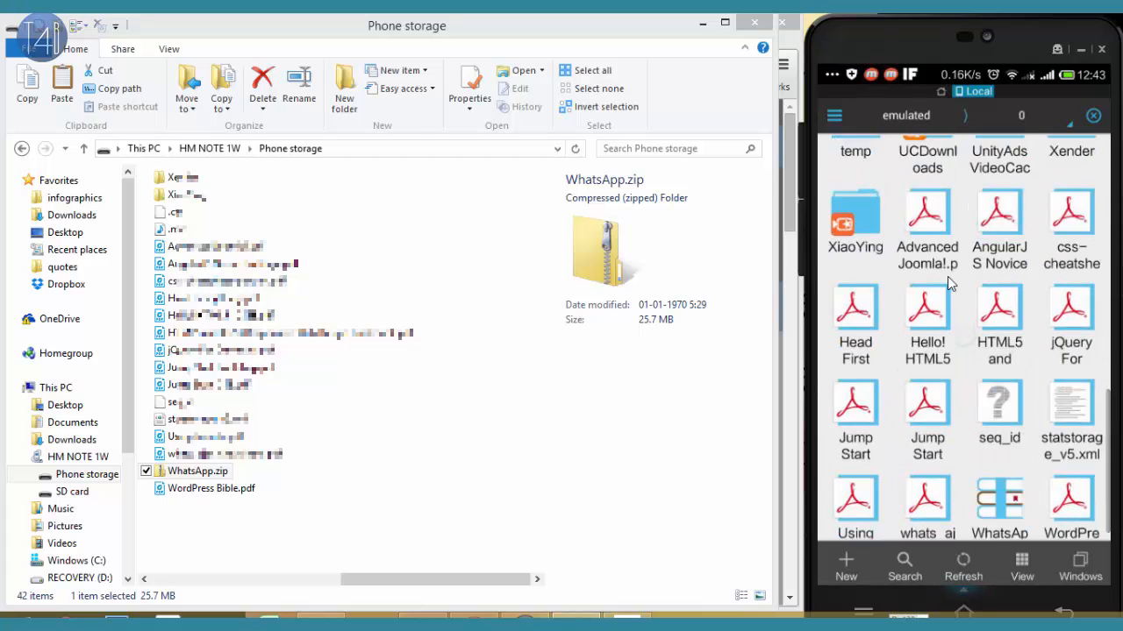
pyautogui.scroll(-3)
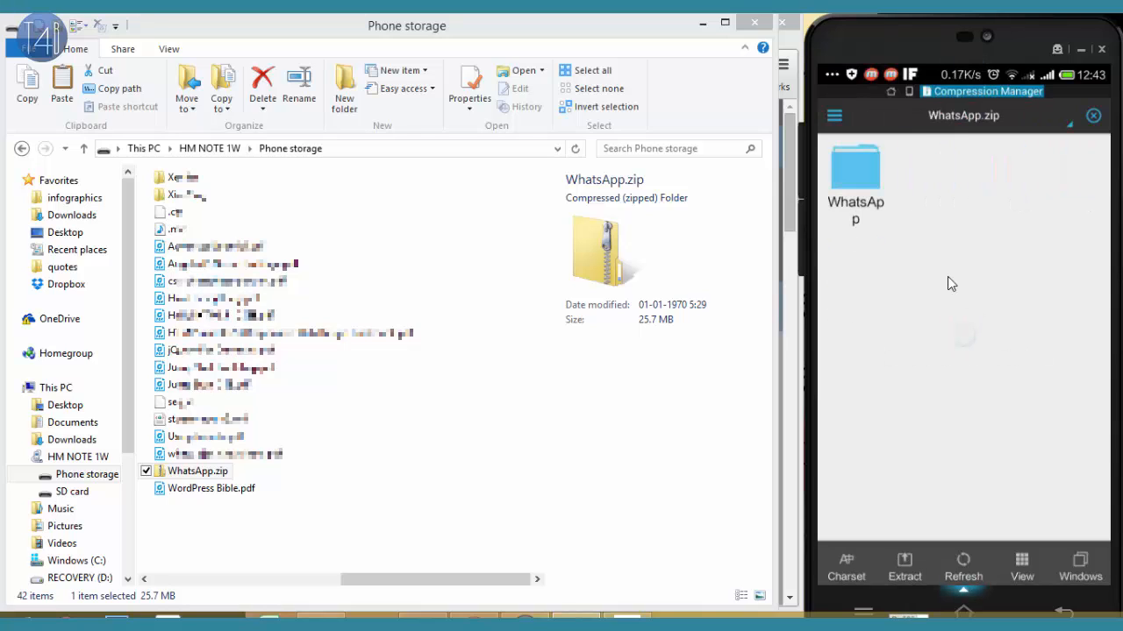
# Extract WhatsApp/ from WhatsApp.zip into the storage root, overwriting the existing WhatsApp folder.
pyautogui.click(903, 568)
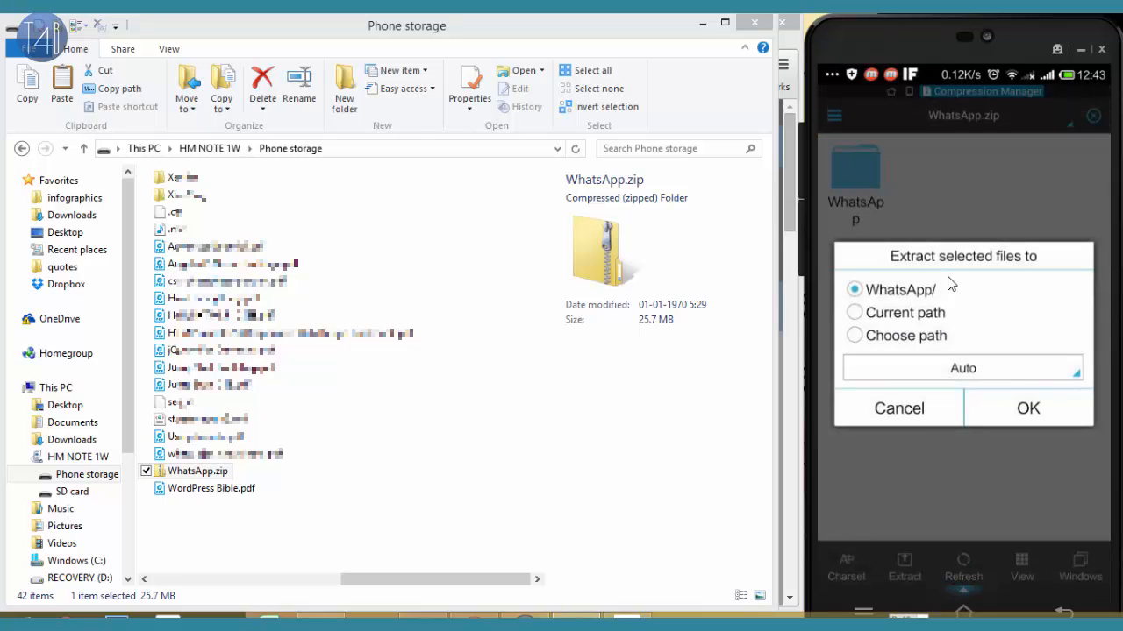
pyautogui.click(1028, 407)
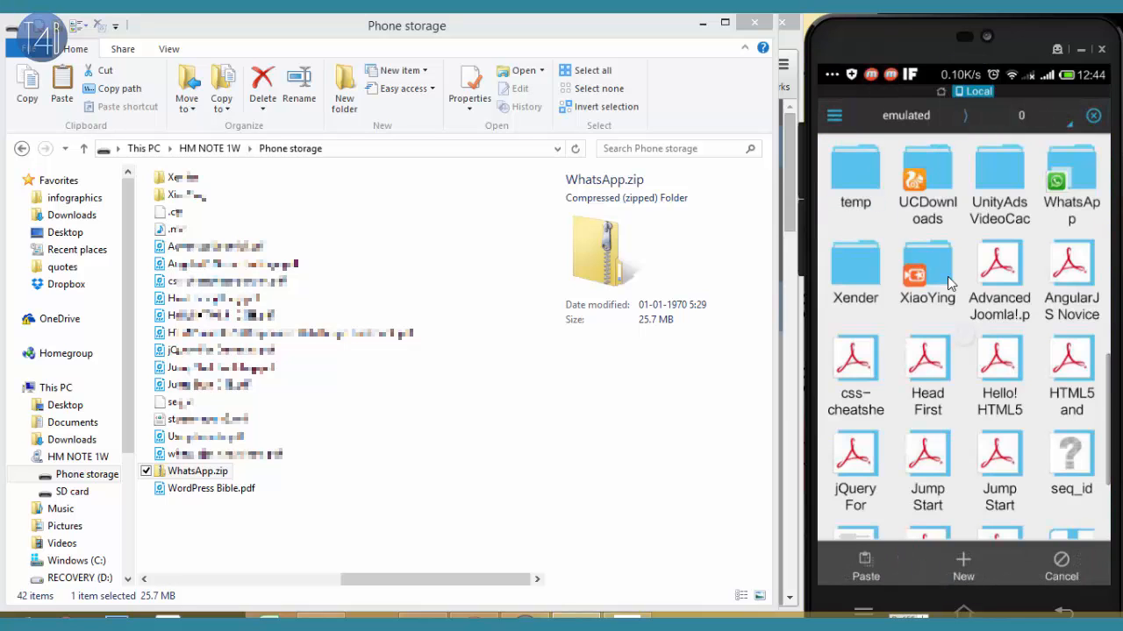
pyautogui.click(865, 565)
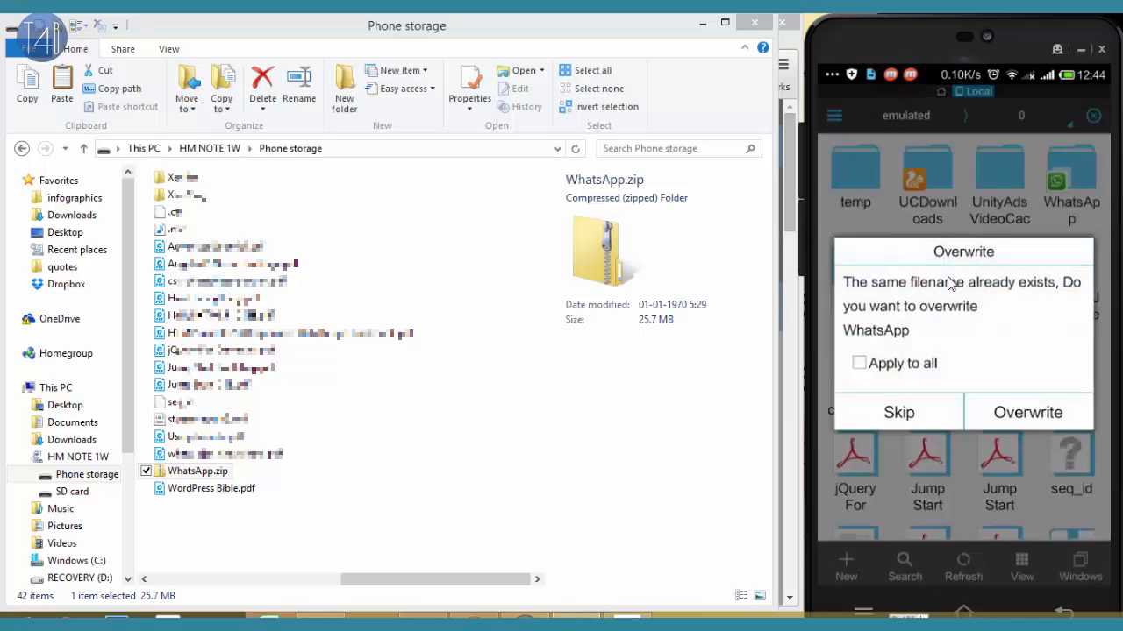
pyautogui.click(859, 364)
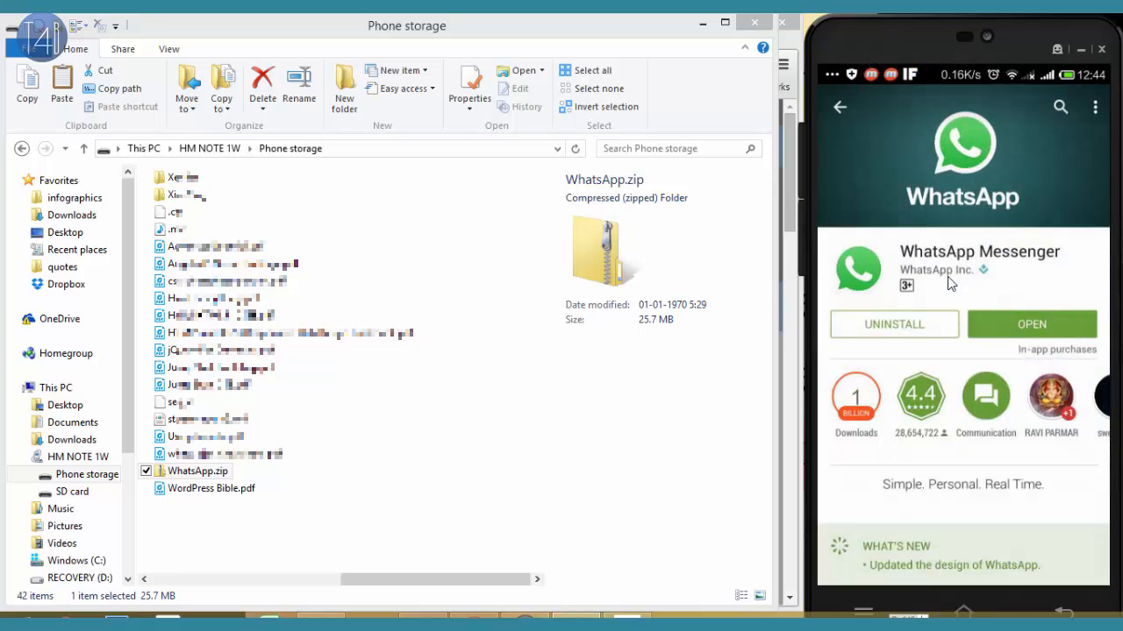
# Launch the reinstalled WhatsApp, agree to the terms and restore the found chat backup.
pyautogui.click(1032, 323)
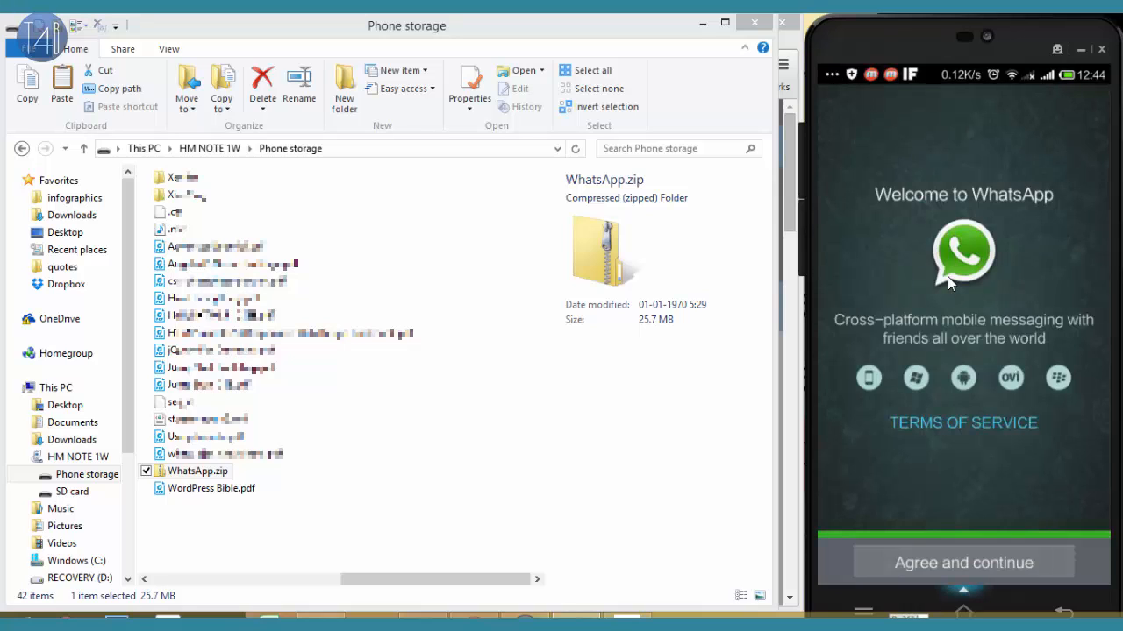
pyautogui.click(963, 561)
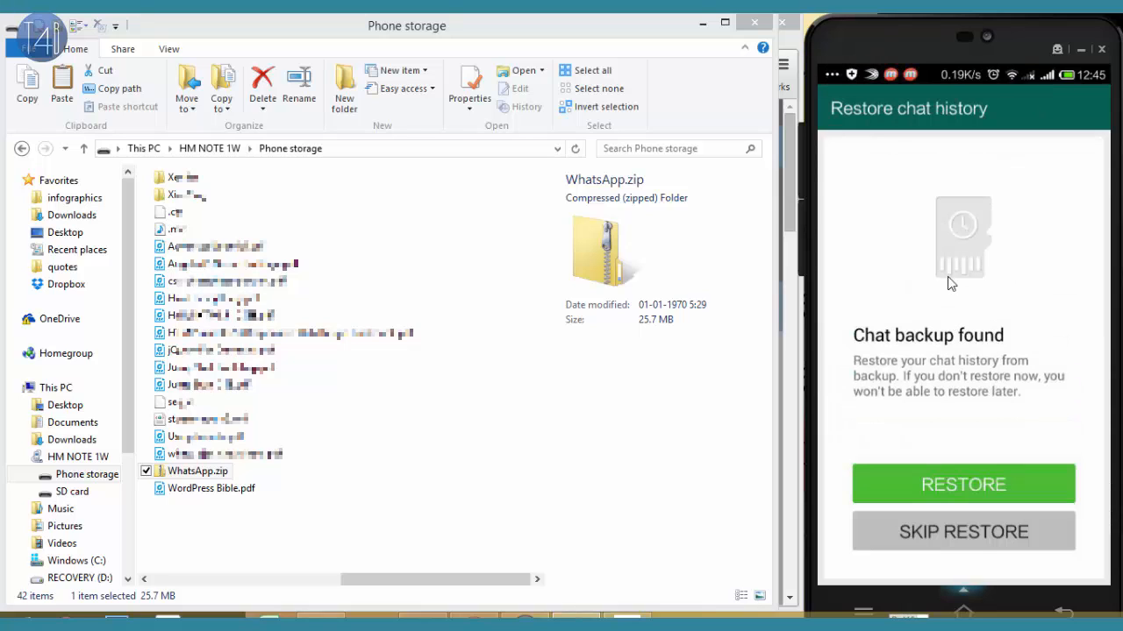
pyautogui.click(963, 484)
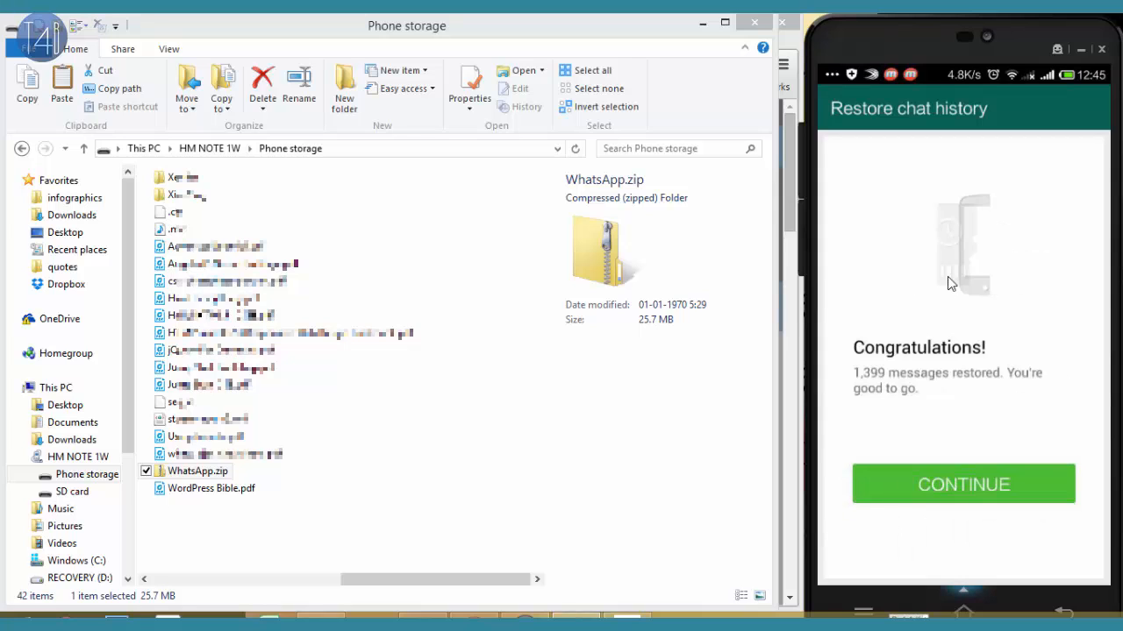
# Continue past the 1,399 restored messages, confirm Profile info and dismiss the welcome notice to reach the chat list.
pyautogui.click(963, 484)
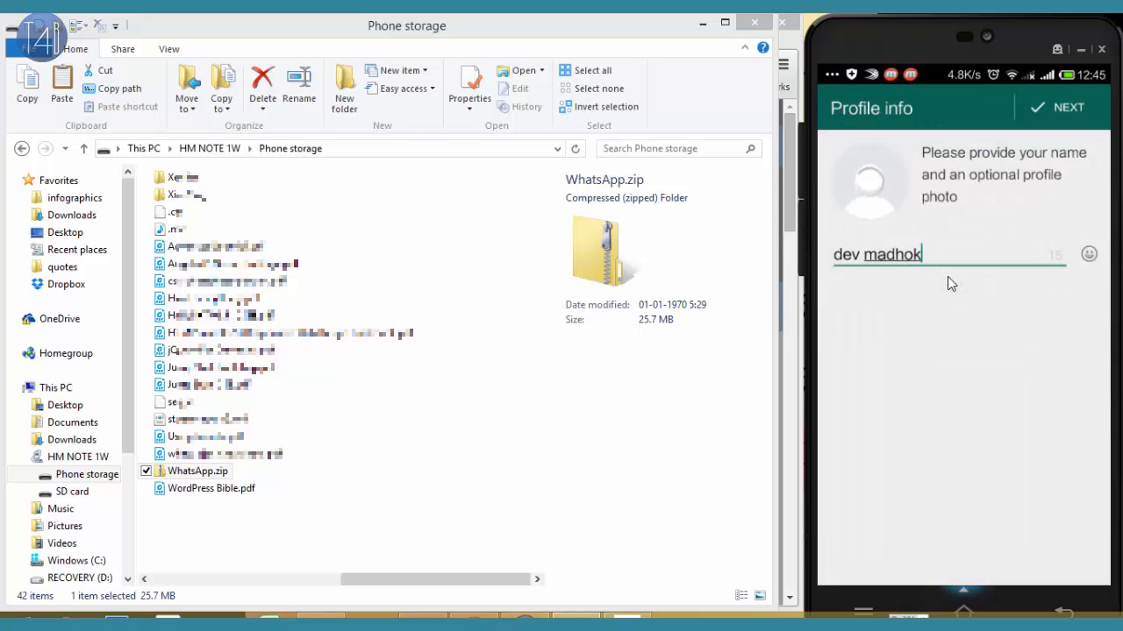
pyautogui.click(1067, 107)
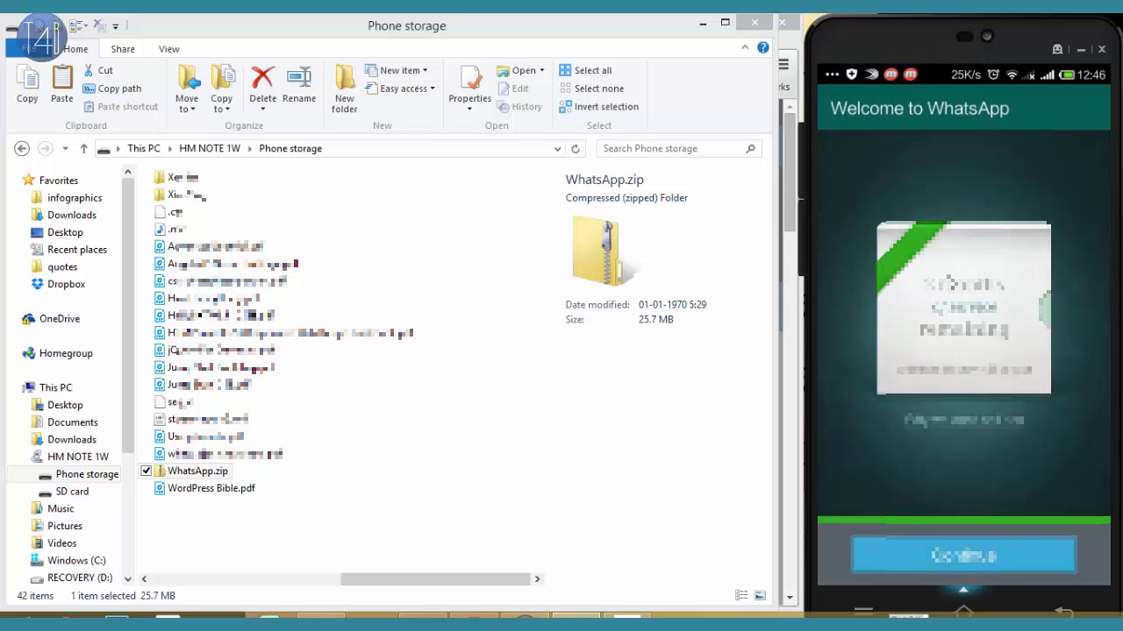
pyautogui.click(963, 555)
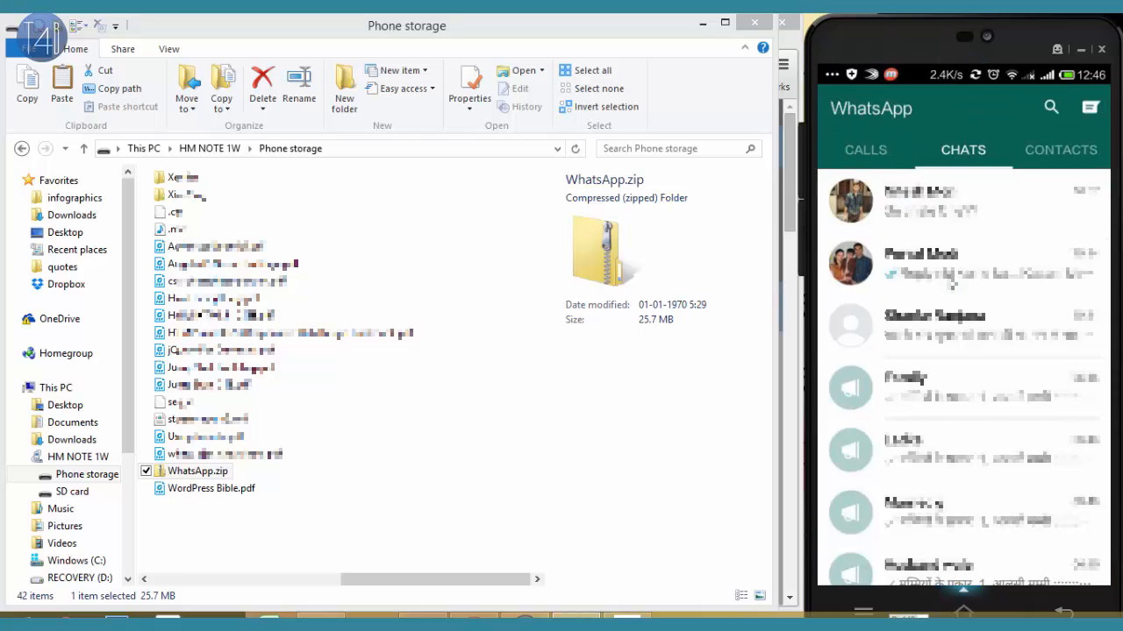
pyautogui.scroll(3)
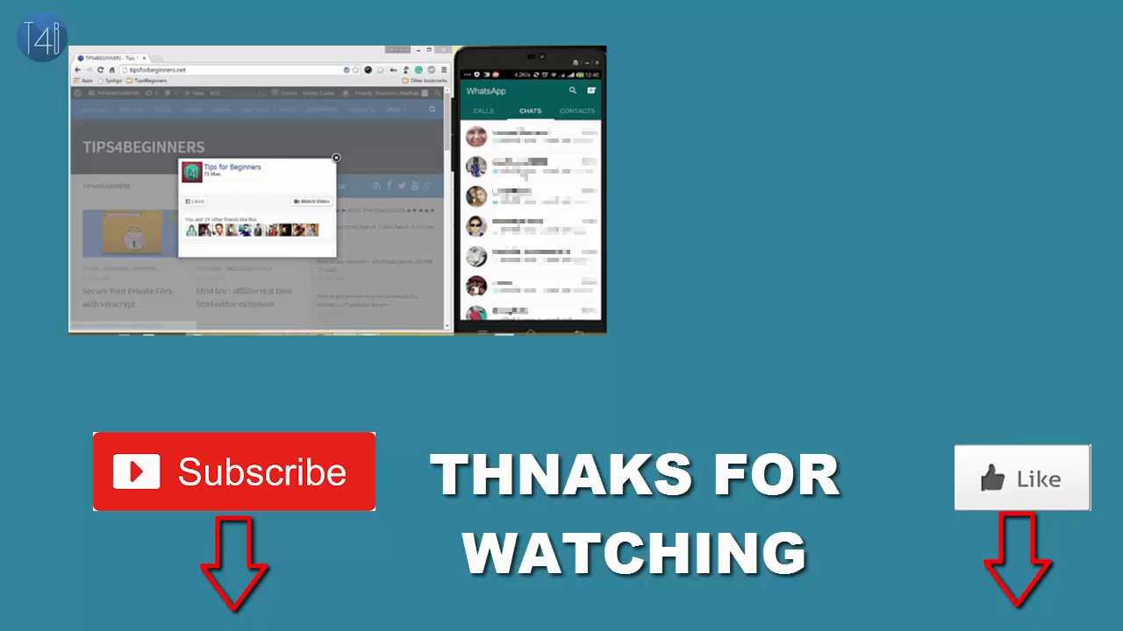
pyautogui.click(336, 158)
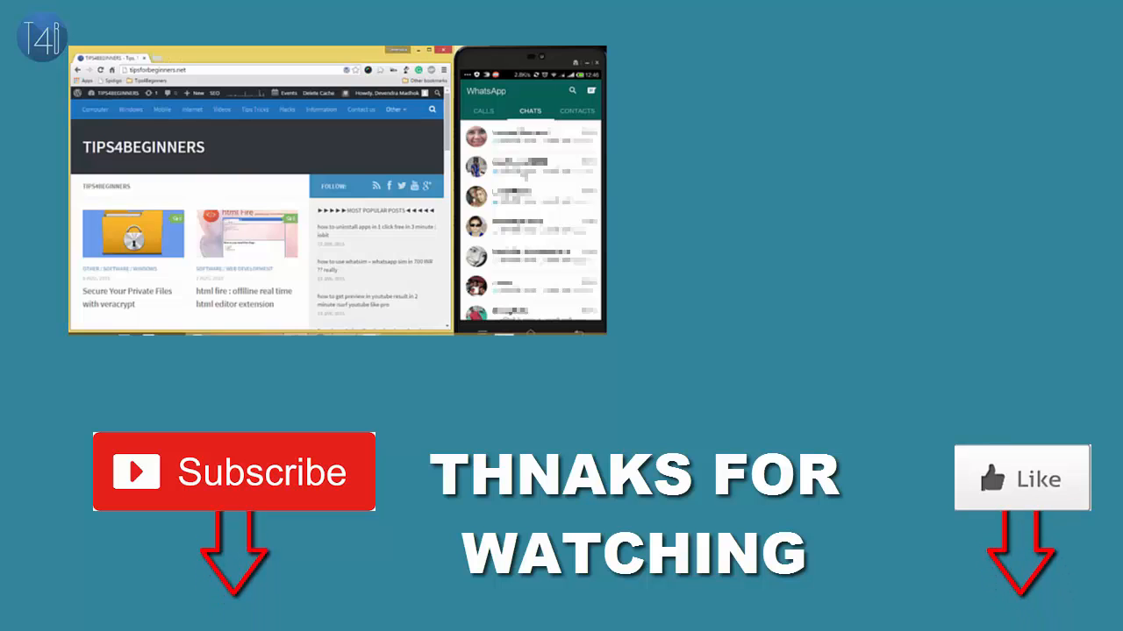